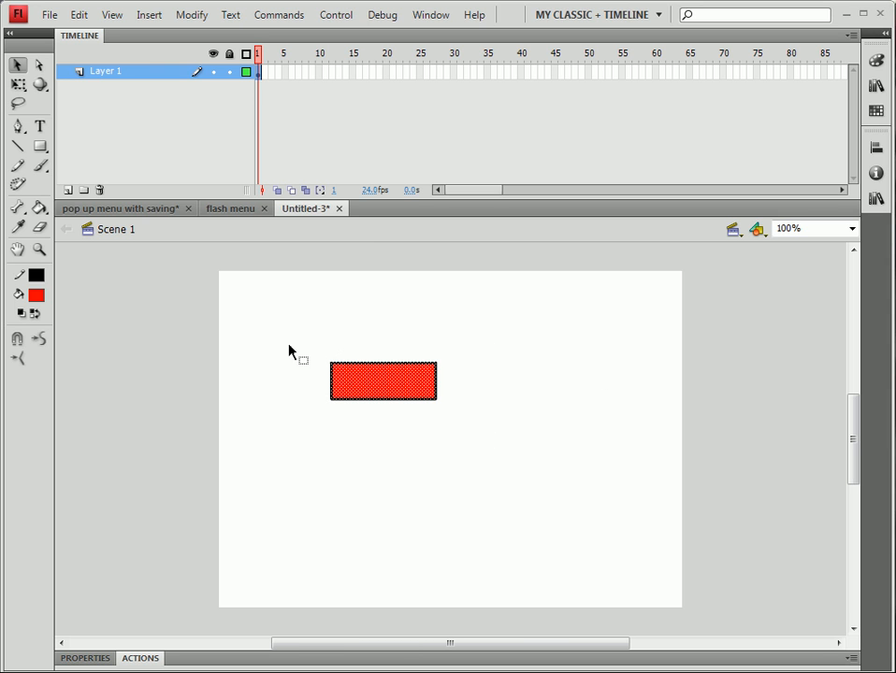
pyautogui.moveTo(310, 406)
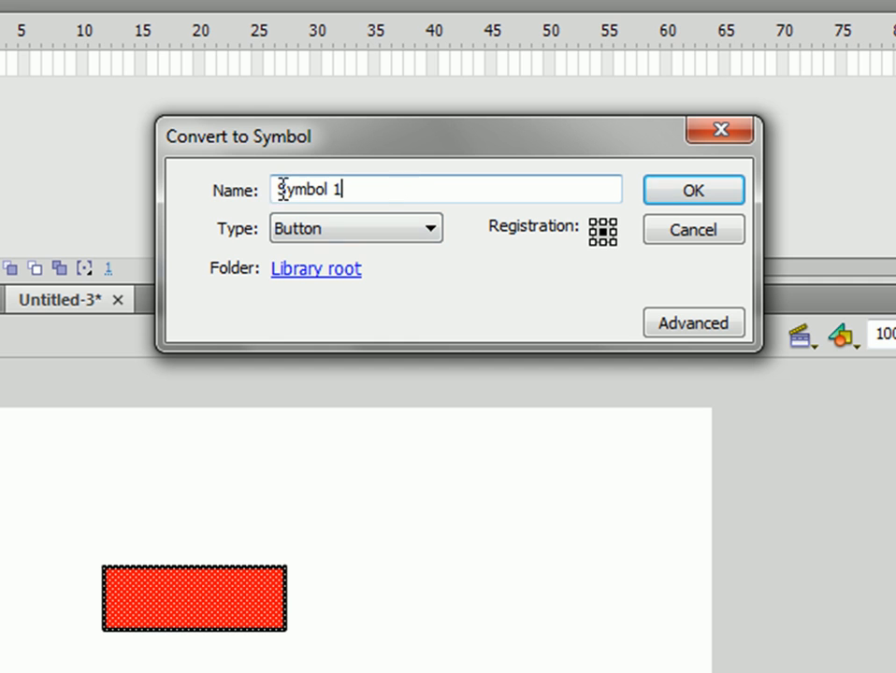
# Convert the red rectangle into an invisible button named 'hidden', then delete it from the stage
pyautogui.write('hid')
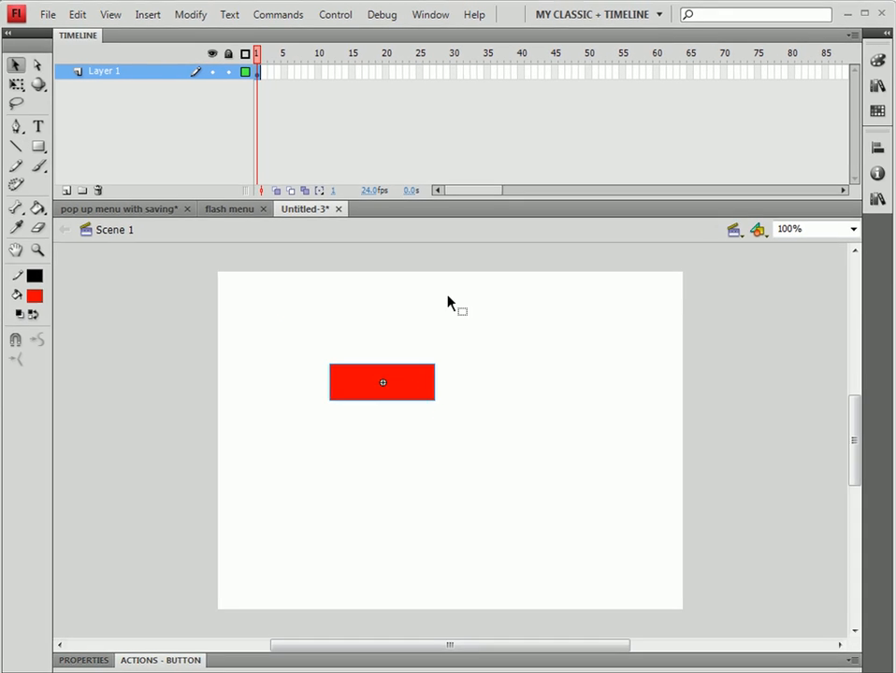
pyautogui.doubleClick(381, 382)
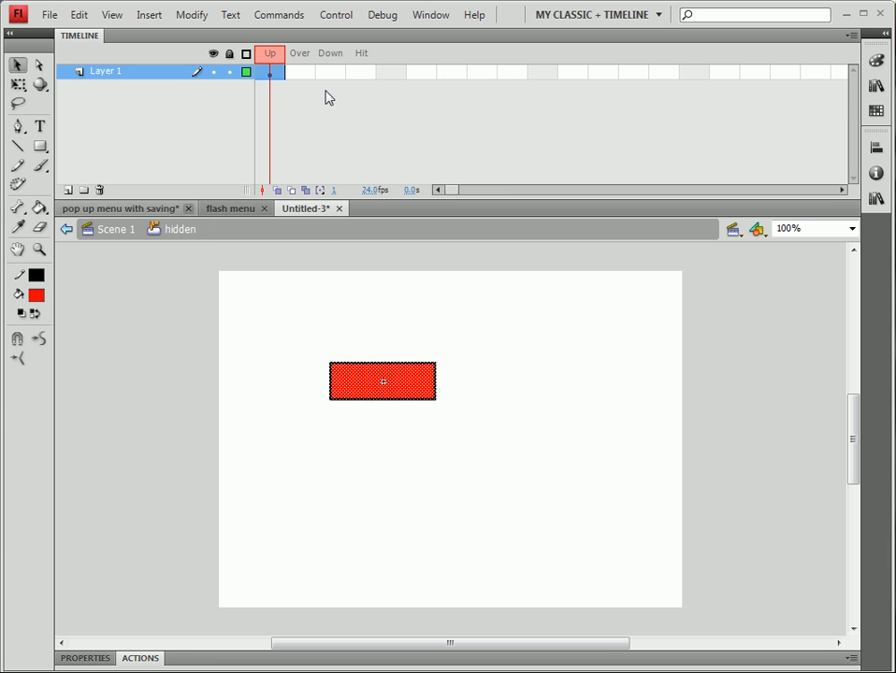
pyautogui.click(360, 72)
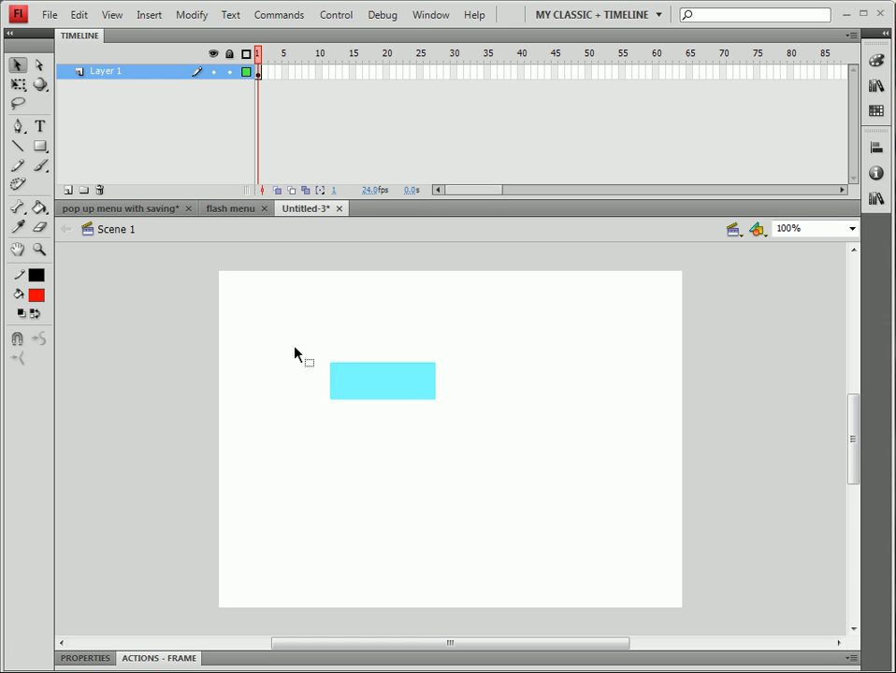
pyautogui.click(382, 382)
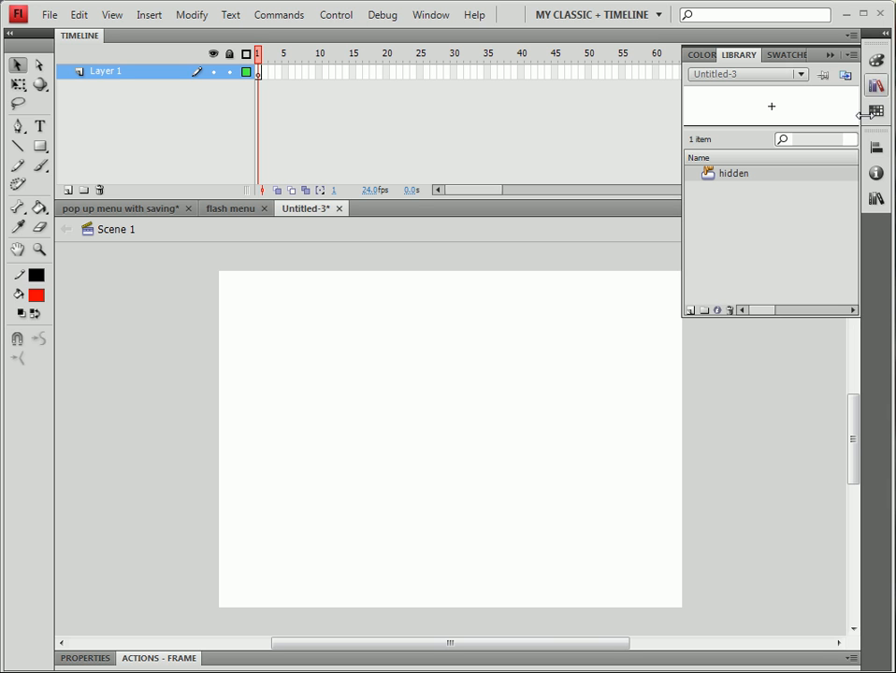
pyautogui.moveTo(338, 518)
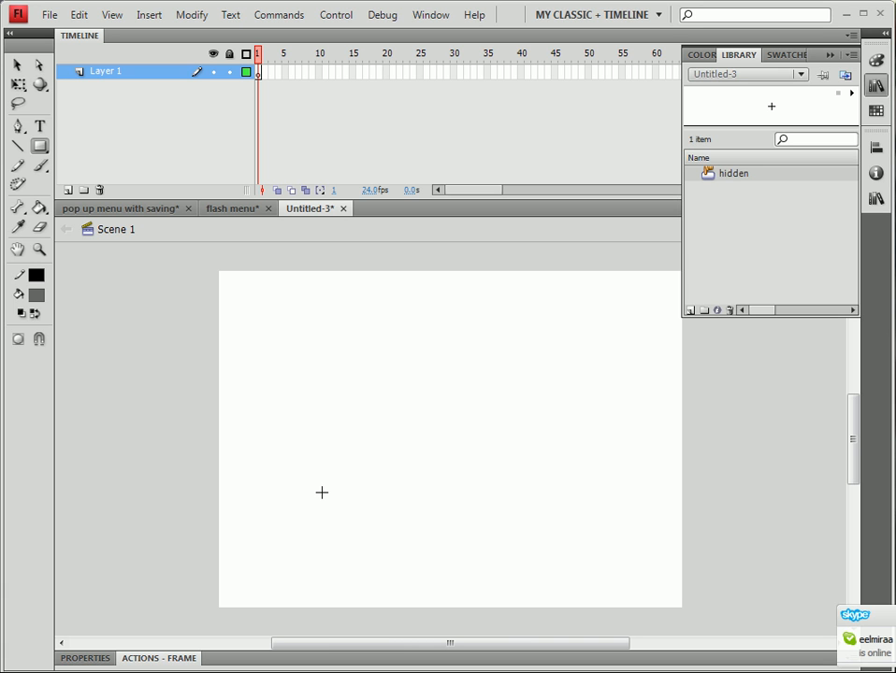
pyautogui.moveTo(342, 472)
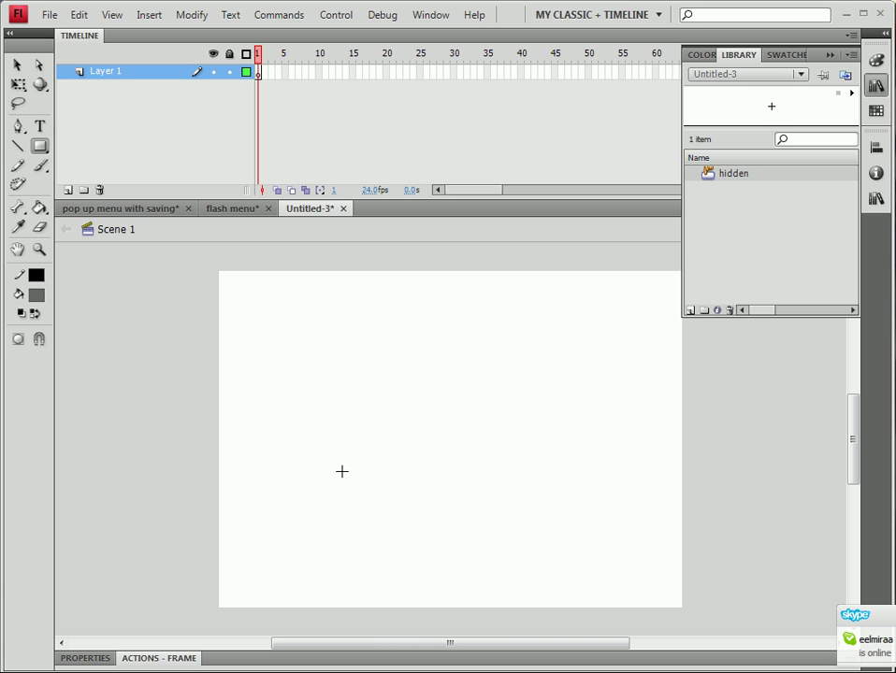
pyautogui.moveTo(381, 376)
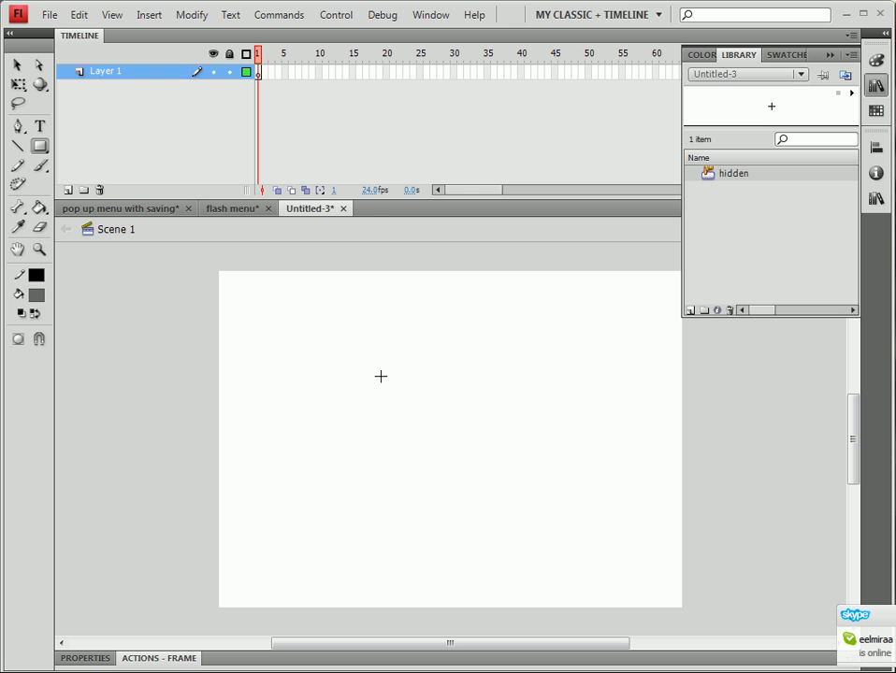
# Draw a small gray rectangle near the stage's upper middle and convert it to movie clip 'Menu'
pyautogui.moveTo(365, 349); pyautogui.dragTo(409, 374)
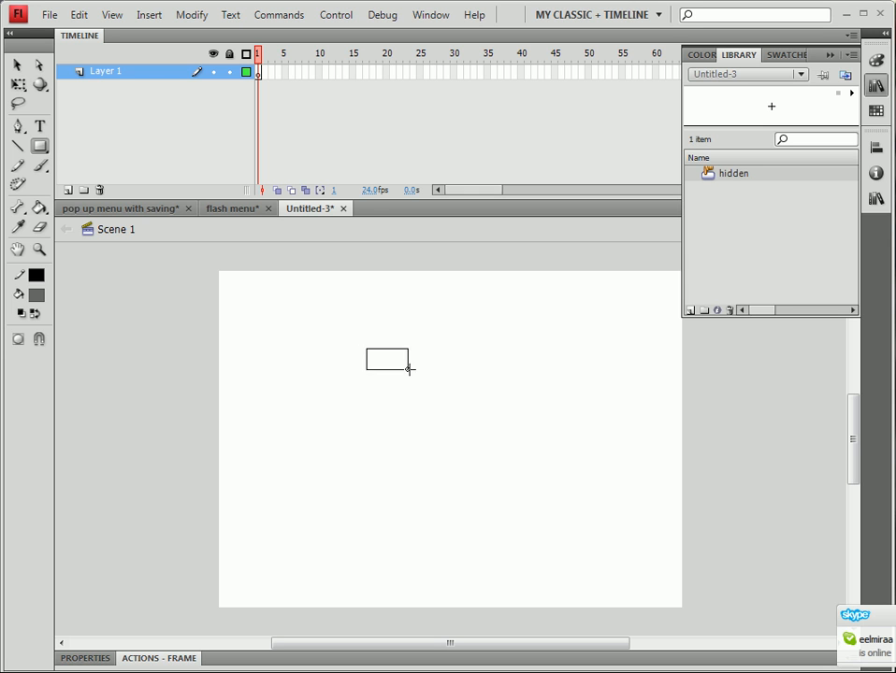
pyautogui.click(387, 362)
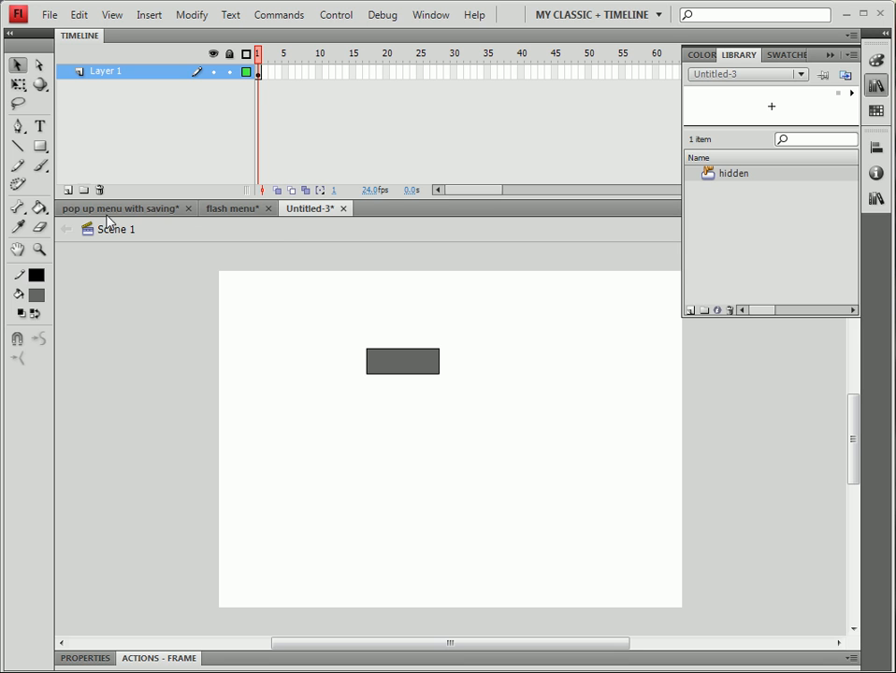
pyautogui.click(402, 362)
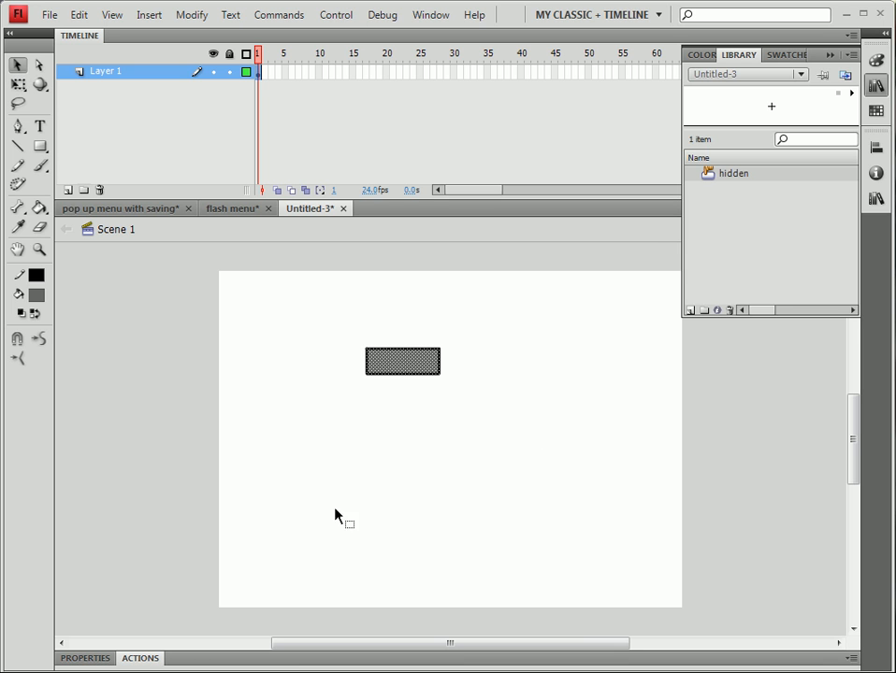
pyautogui.moveTo(350, 578)
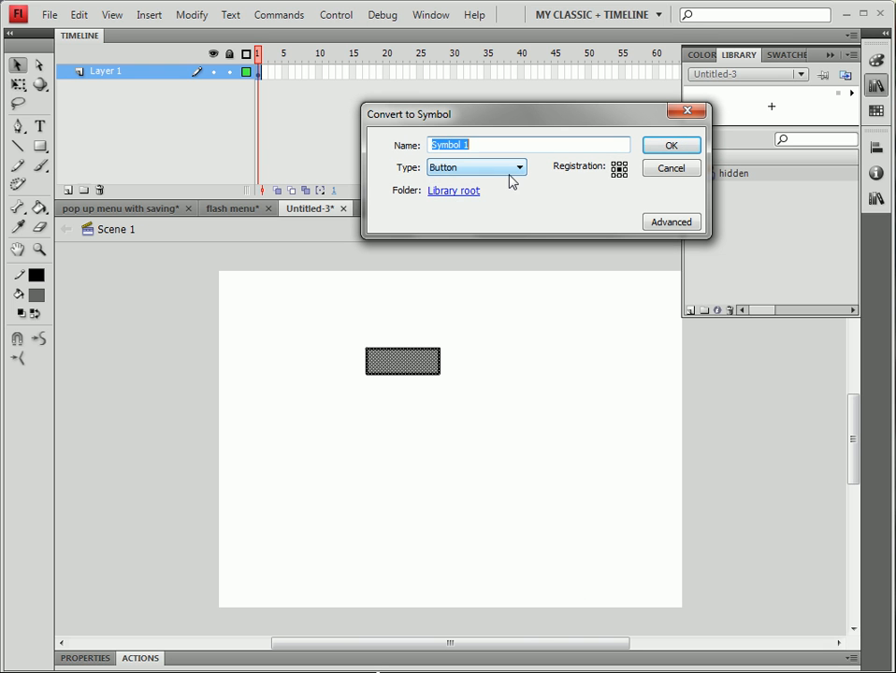
pyautogui.click(477, 167)
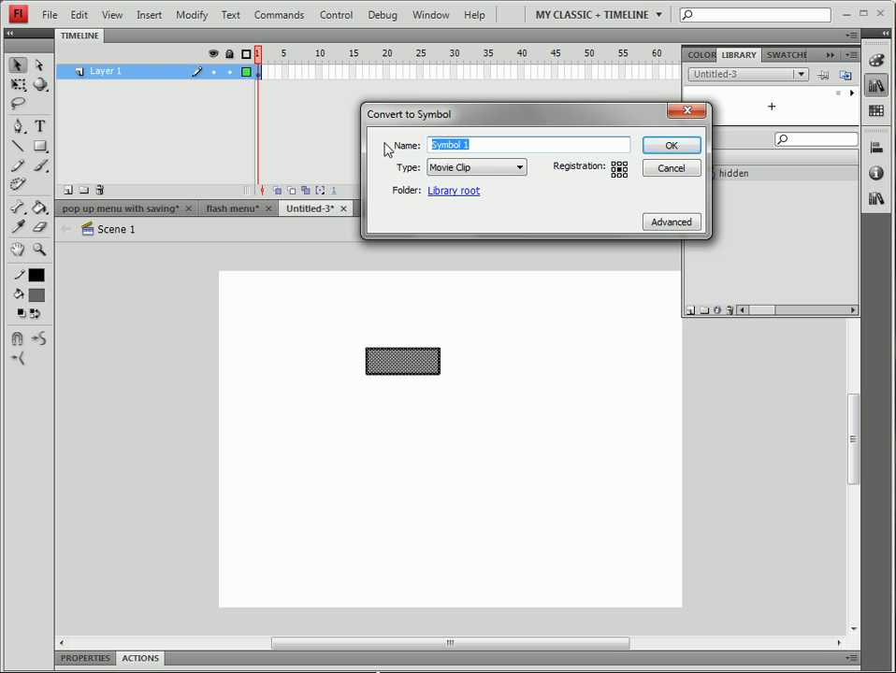
pyautogui.write('Menu')
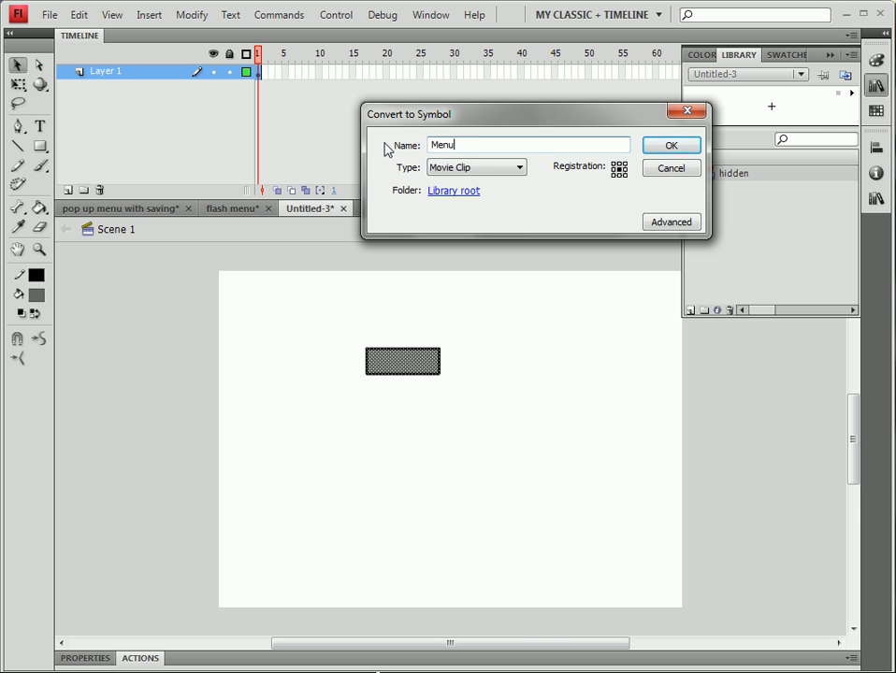
pyautogui.click(671, 145)
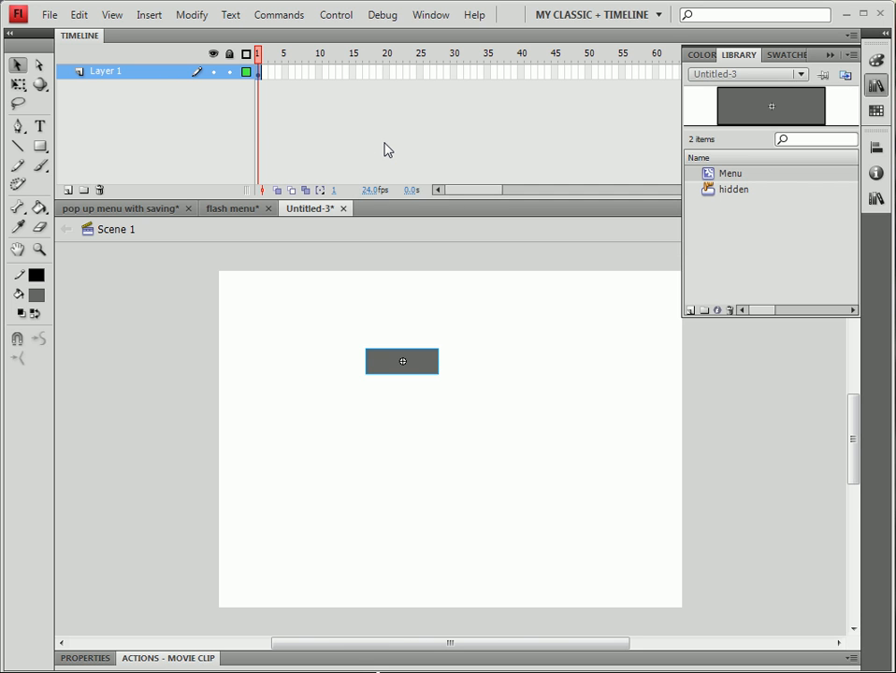
pyautogui.moveTo(337, 446)
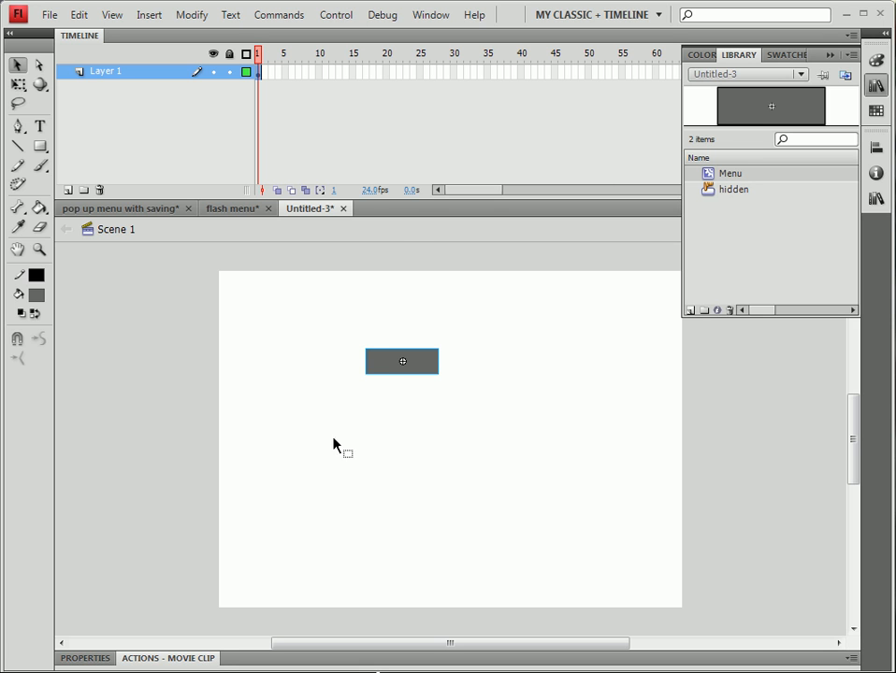
# Enter the Menu movie clip and rename its Layer 1 to 'Decoration'
pyautogui.doubleClick(402, 361)
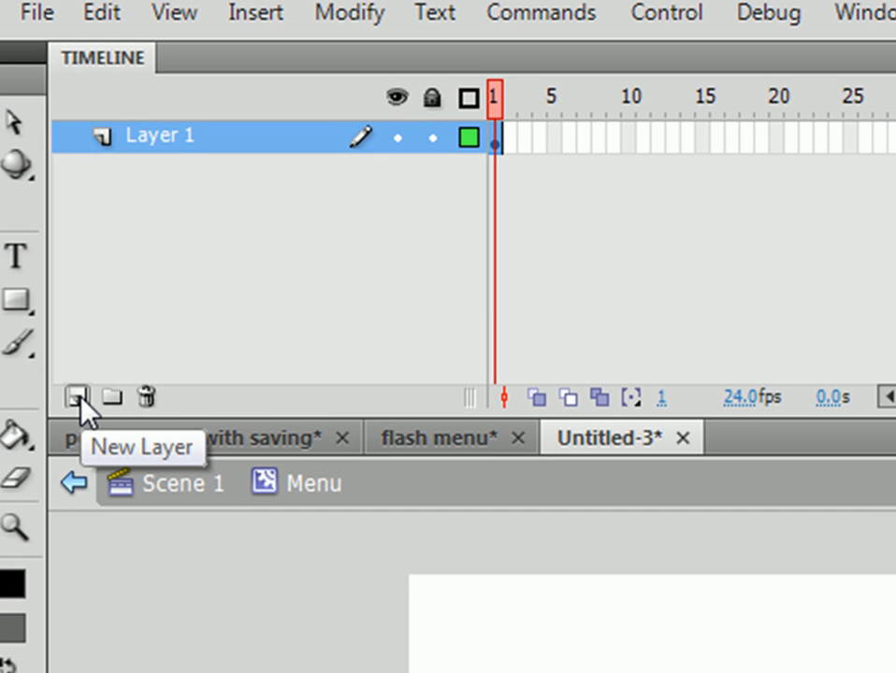
pyautogui.moveTo(208, 163)
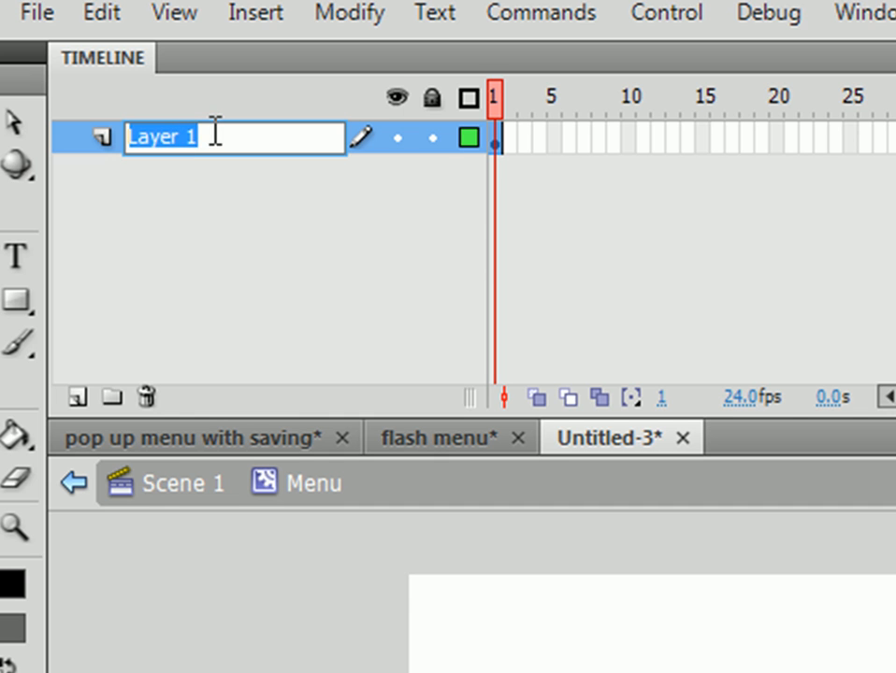
pyautogui.write('Decoratio')
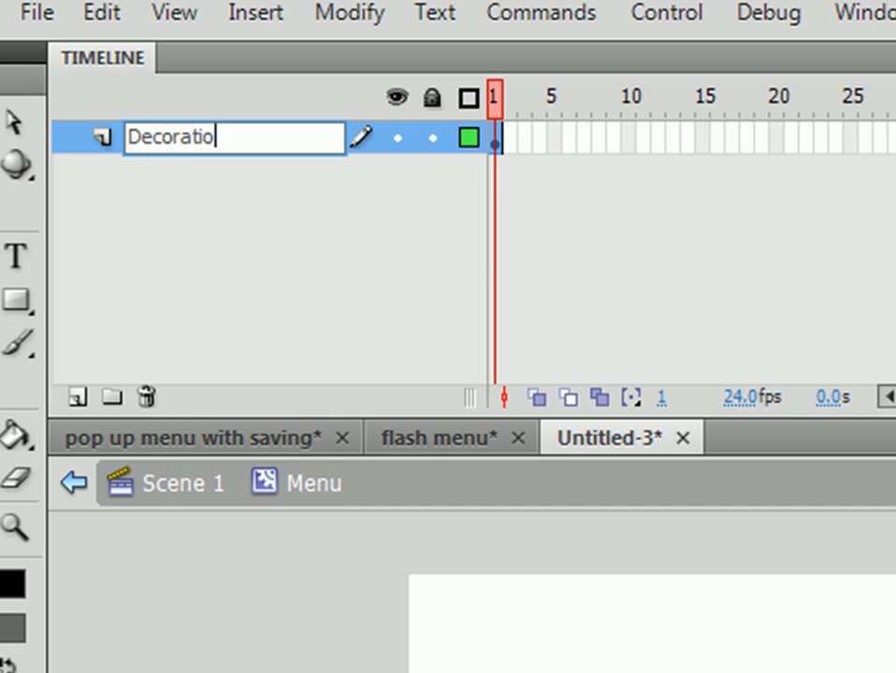
pyautogui.write('n')
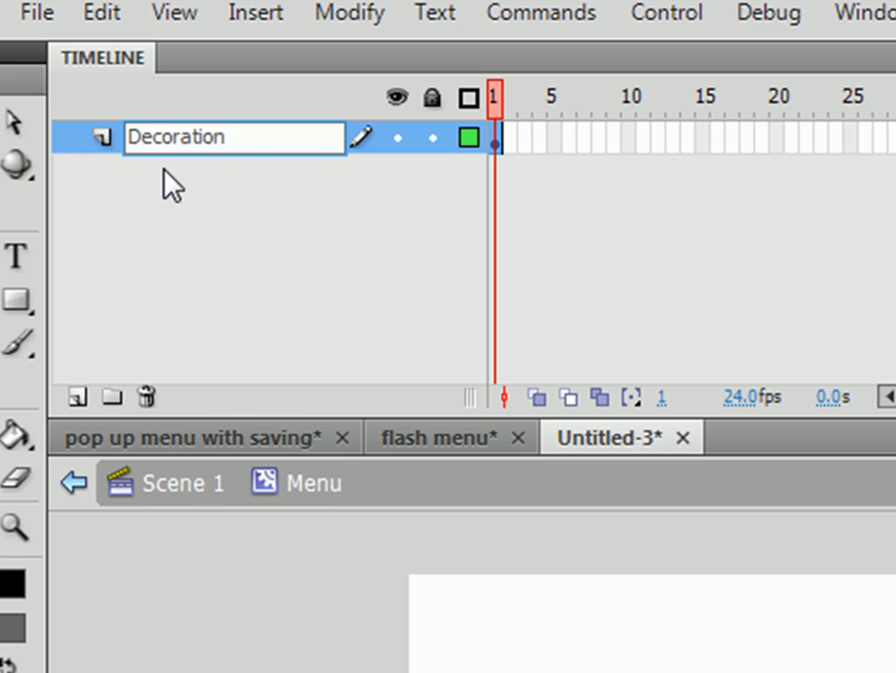
pyautogui.click(77, 397)
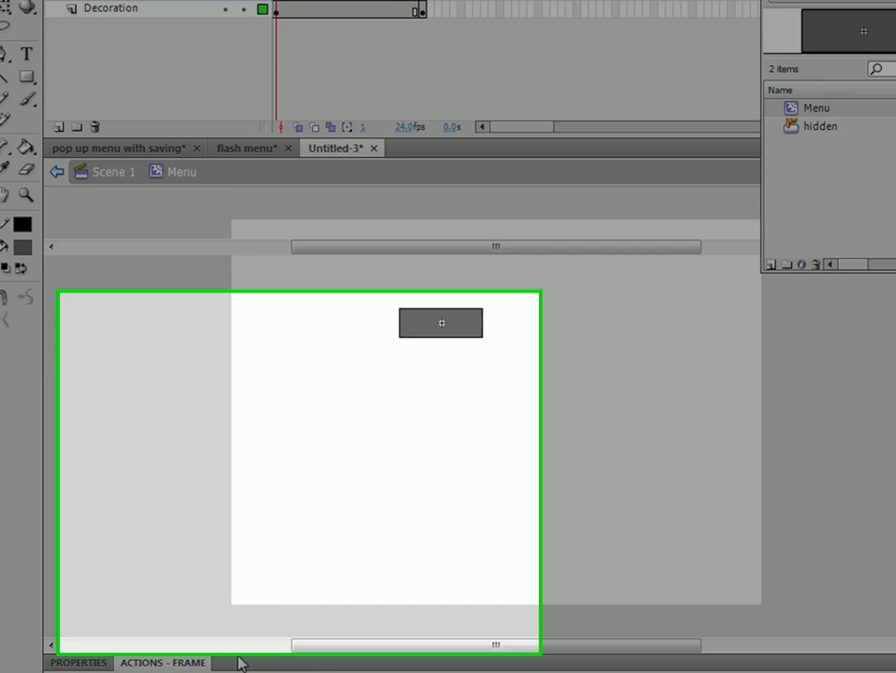
# Give the label layer frame labels 'shown' at frame 1 and 'secret' at frame 20
pyautogui.click(77, 662)
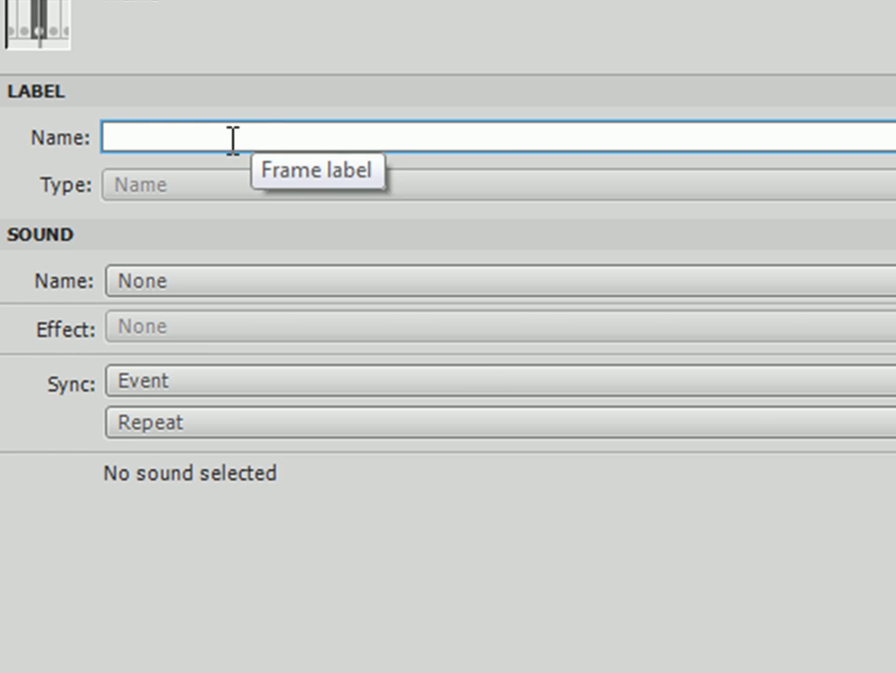
pyautogui.write('sh')
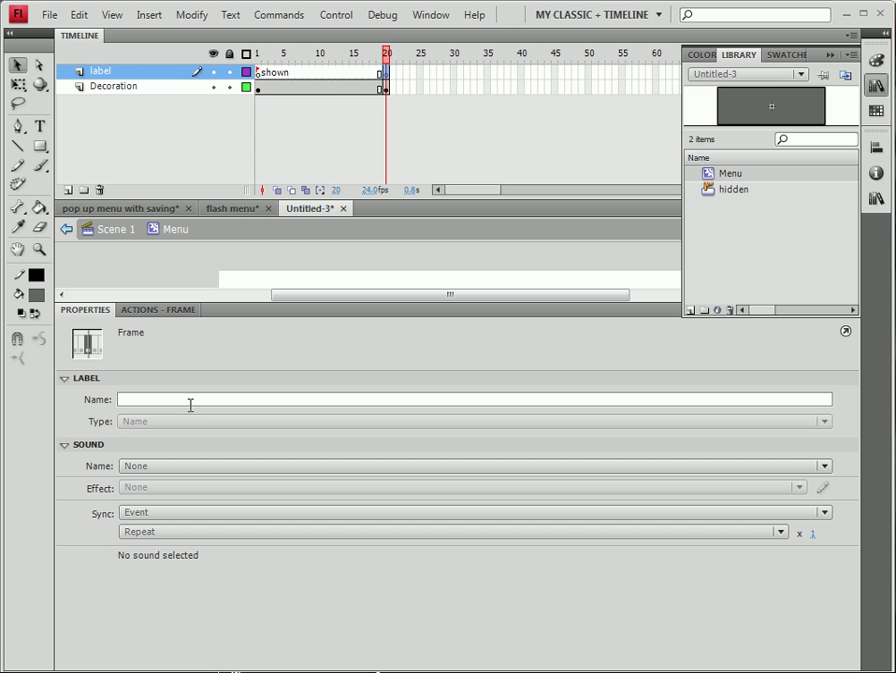
pyautogui.write('secret')
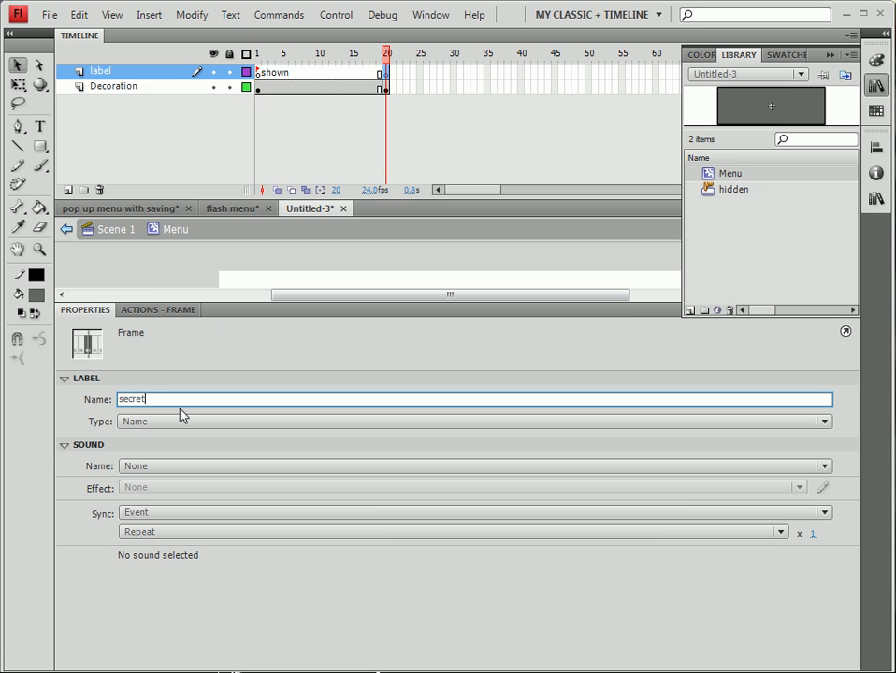
pyautogui.click(384, 72)
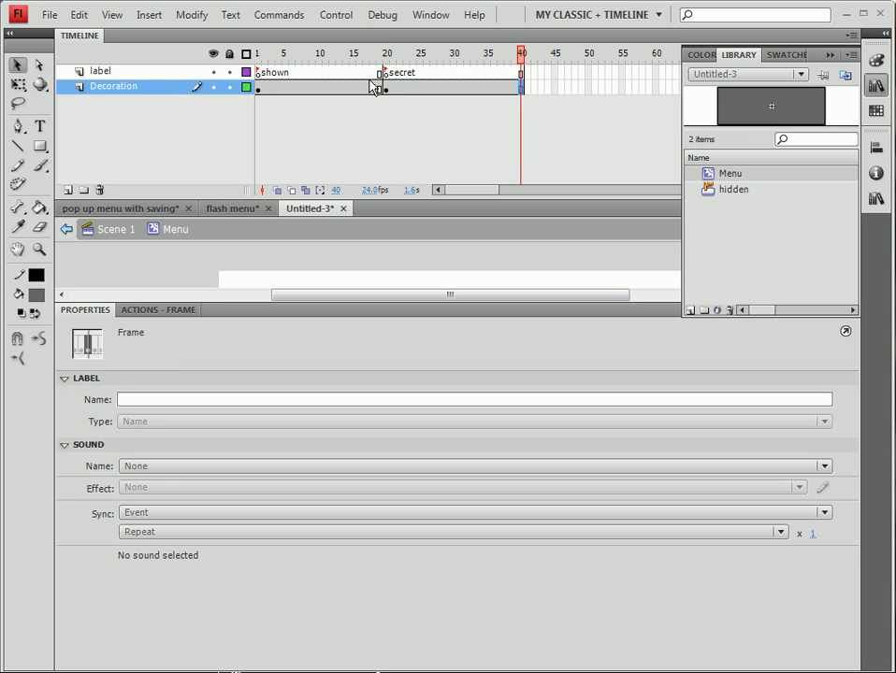
pyautogui.moveTo(391, 77)
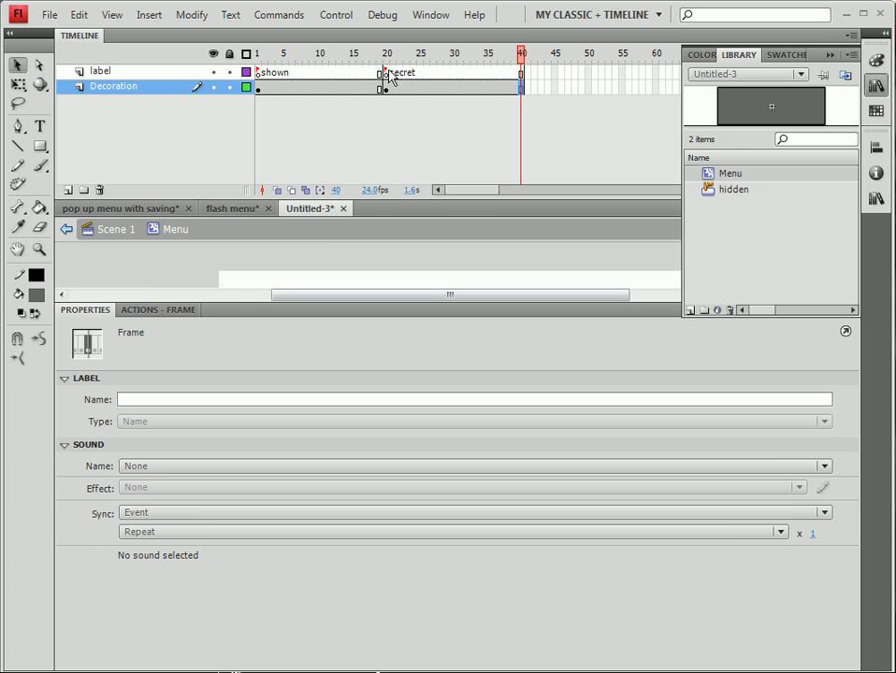
pyautogui.click(258, 71)
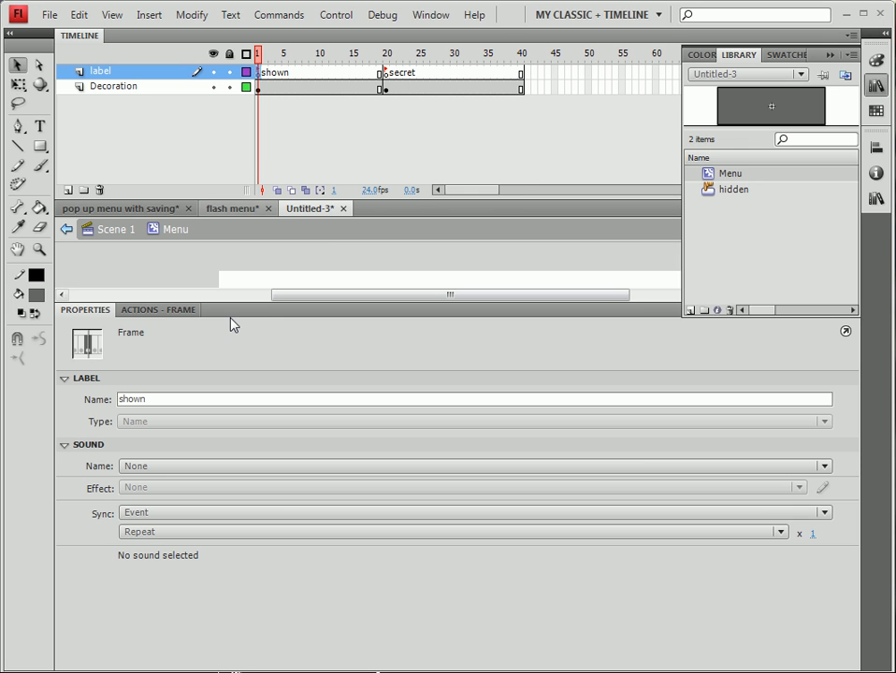
pyautogui.moveTo(114, 281)
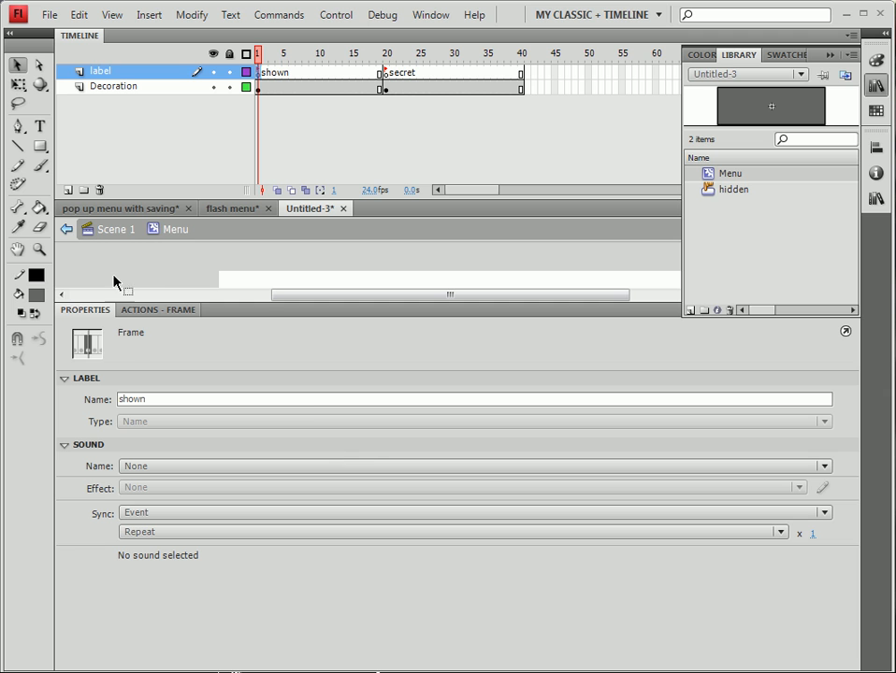
# Put a stop(); script on frame 1 of the label layer
pyautogui.click(158, 309)
pyautogui.write('s')
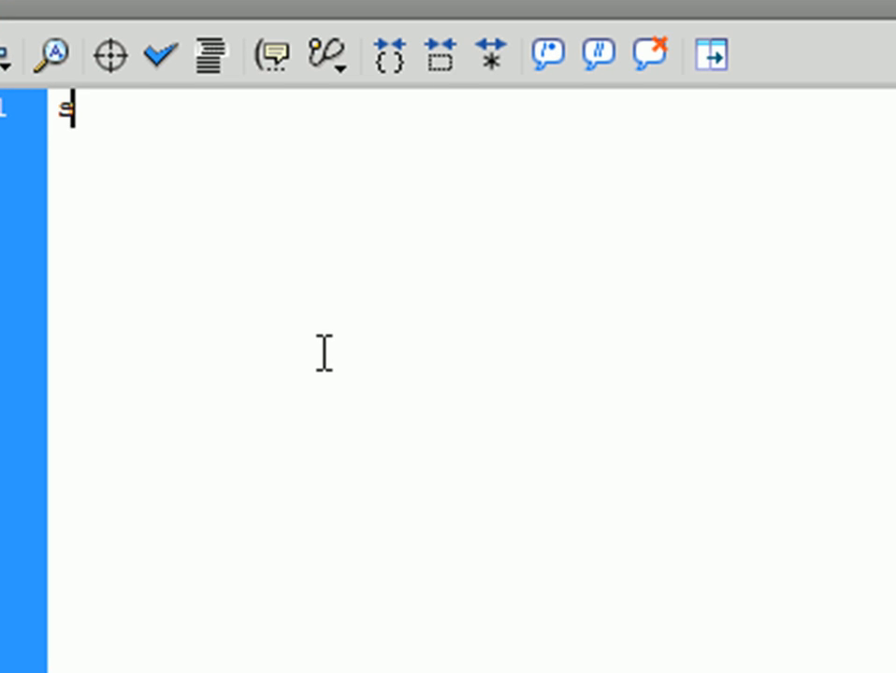
pyautogui.write('top();')
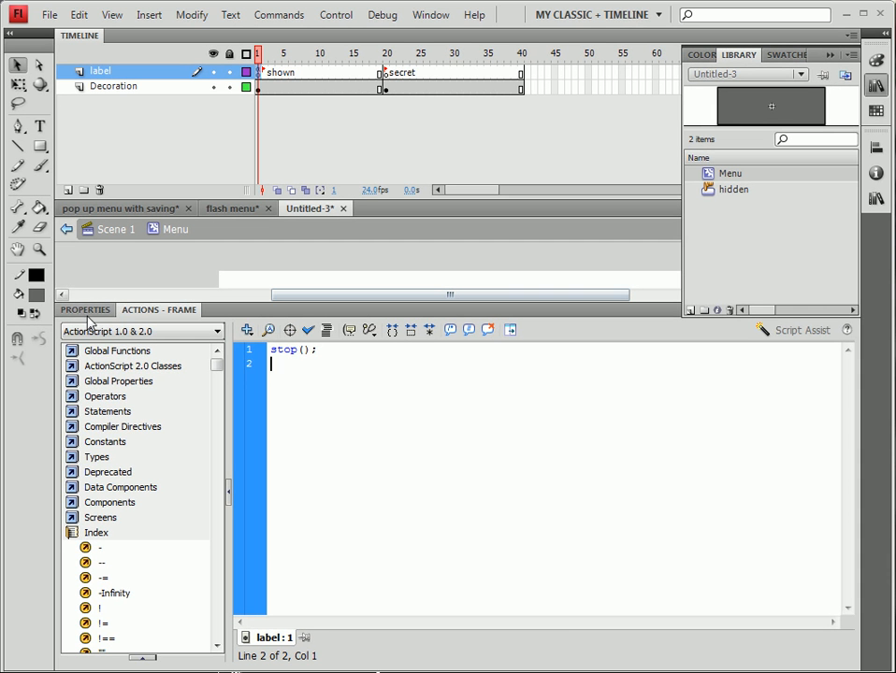
pyautogui.click(84, 309)
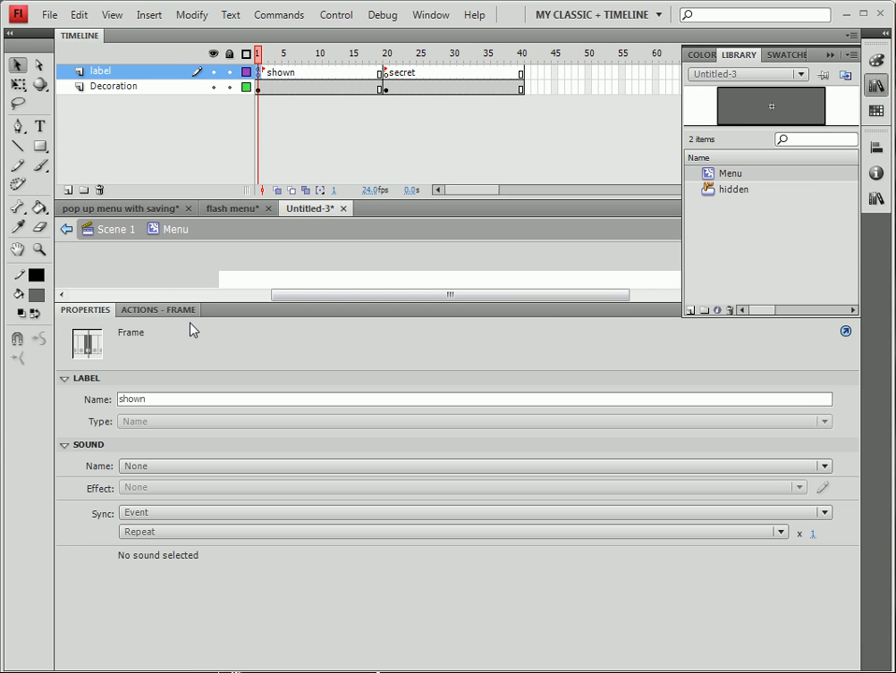
pyautogui.moveTo(238, 300)
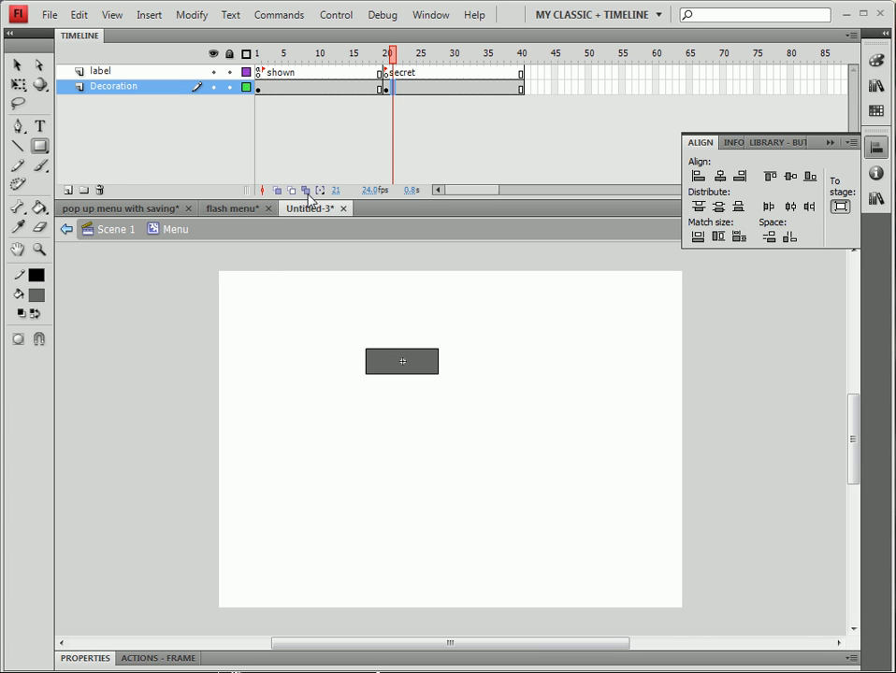
pyautogui.moveTo(426, 295)
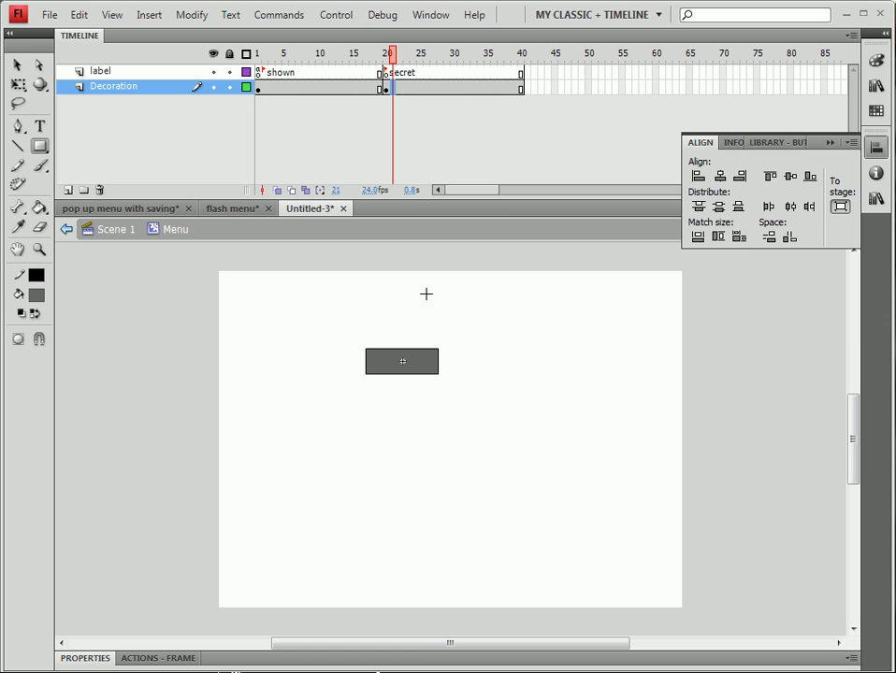
pyautogui.moveTo(402, 363)
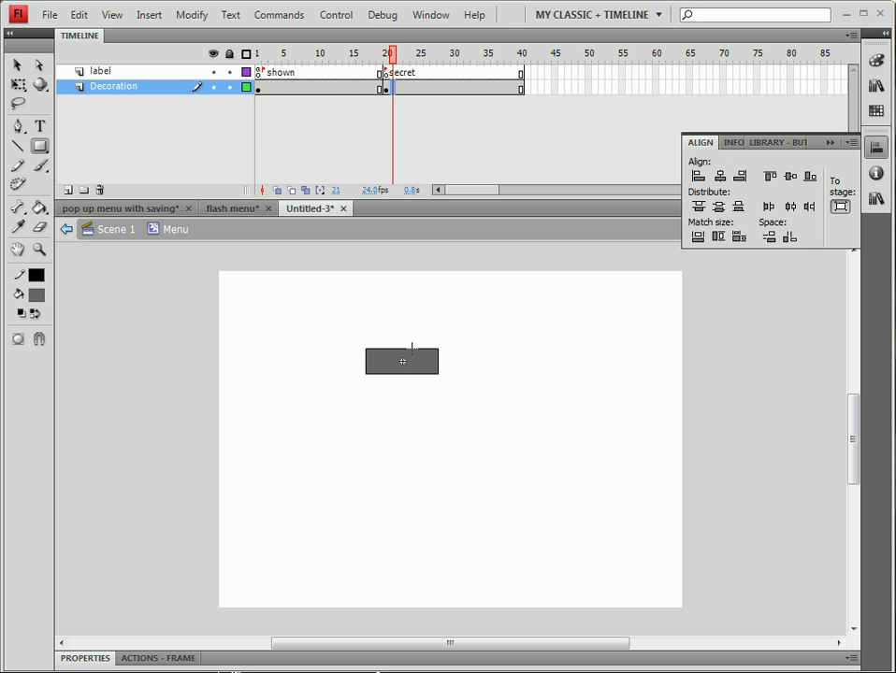
pyautogui.moveTo(452, 351)
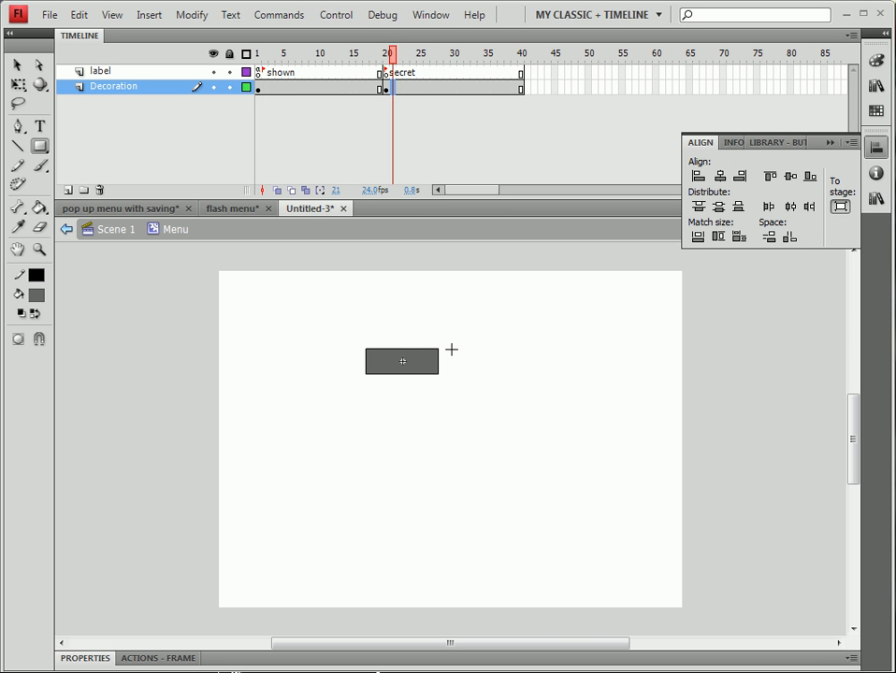
# Draw a grey box beside the menu box on frame 20 of Decoration
pyautogui.moveTo(451, 351); pyautogui.dragTo(558, 439)
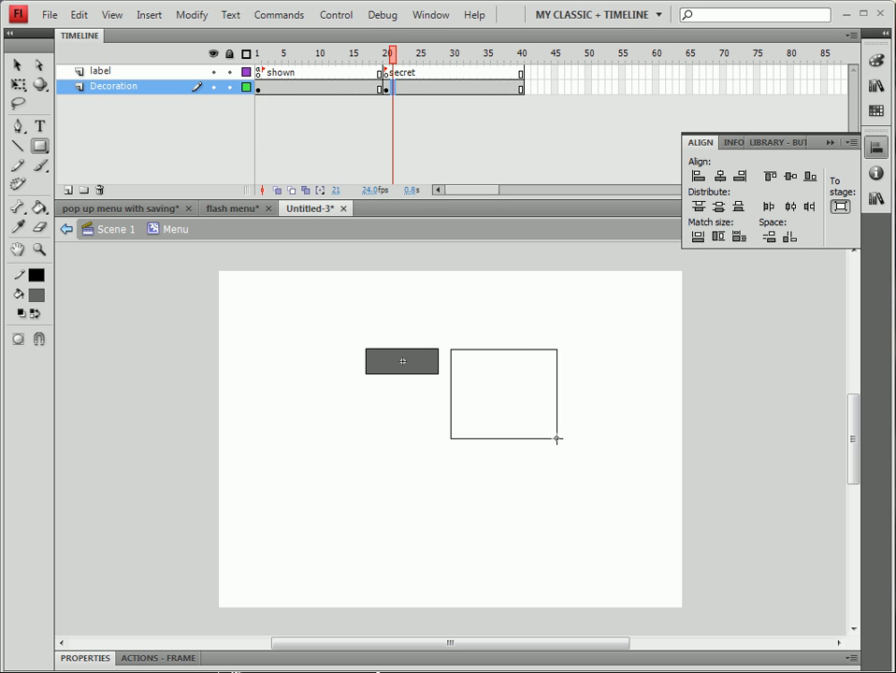
pyautogui.click(502, 394)
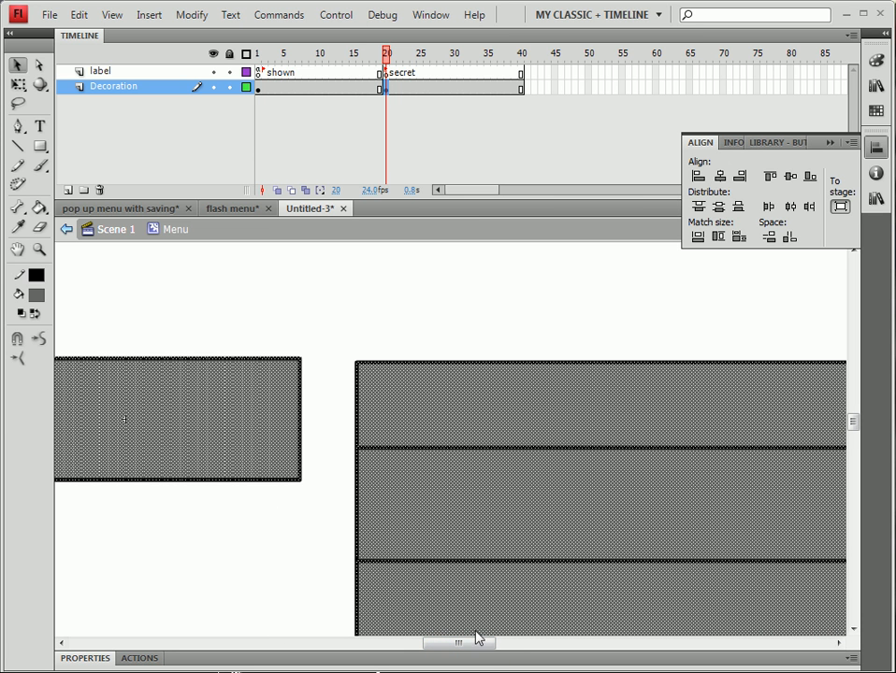
pyautogui.moveTo(400, 449)
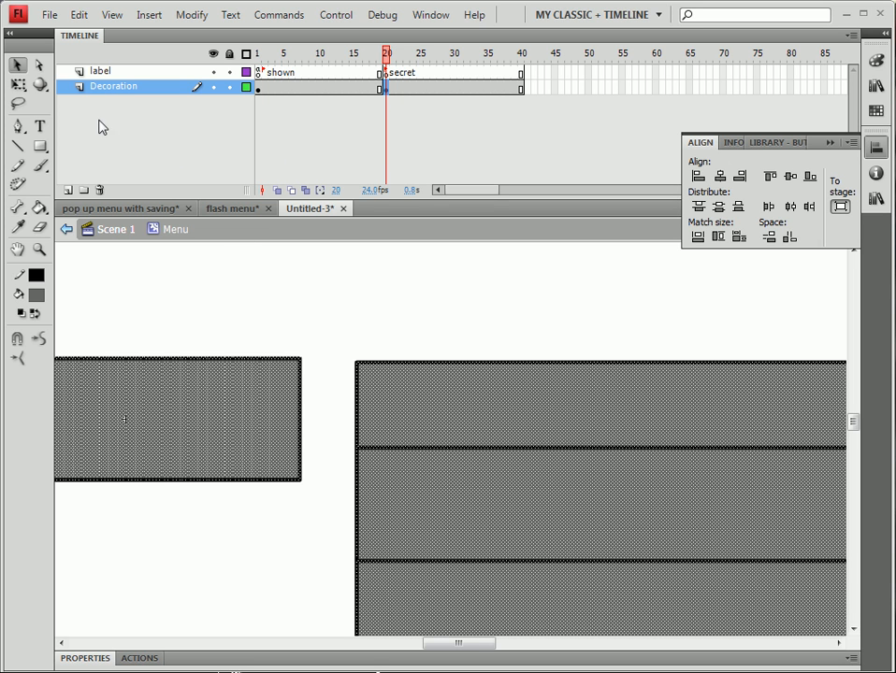
# Add a layer named 'test' and another named 'Function' above Decoration
pyautogui.click(69, 190)
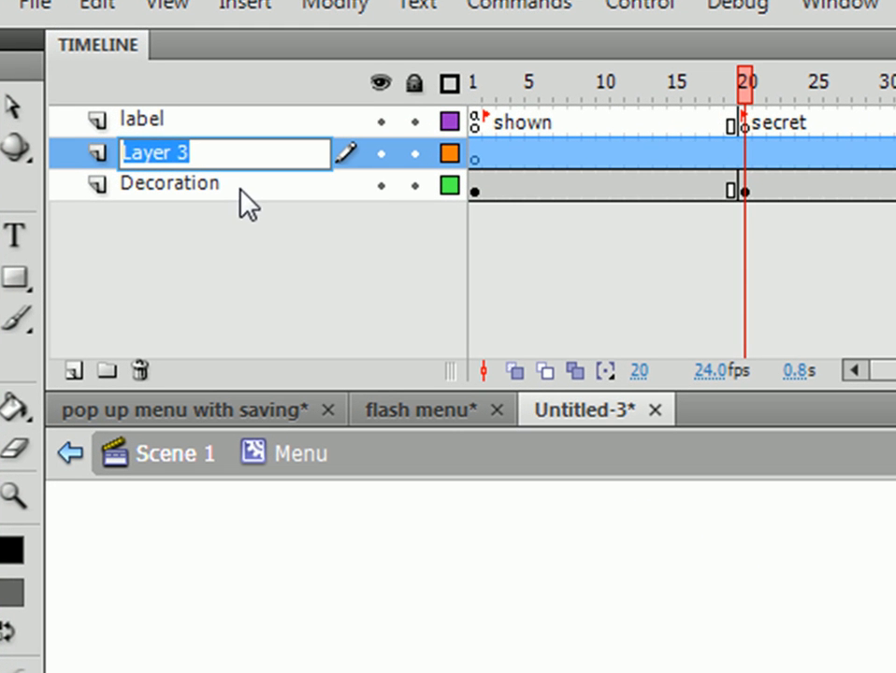
pyautogui.write('test')
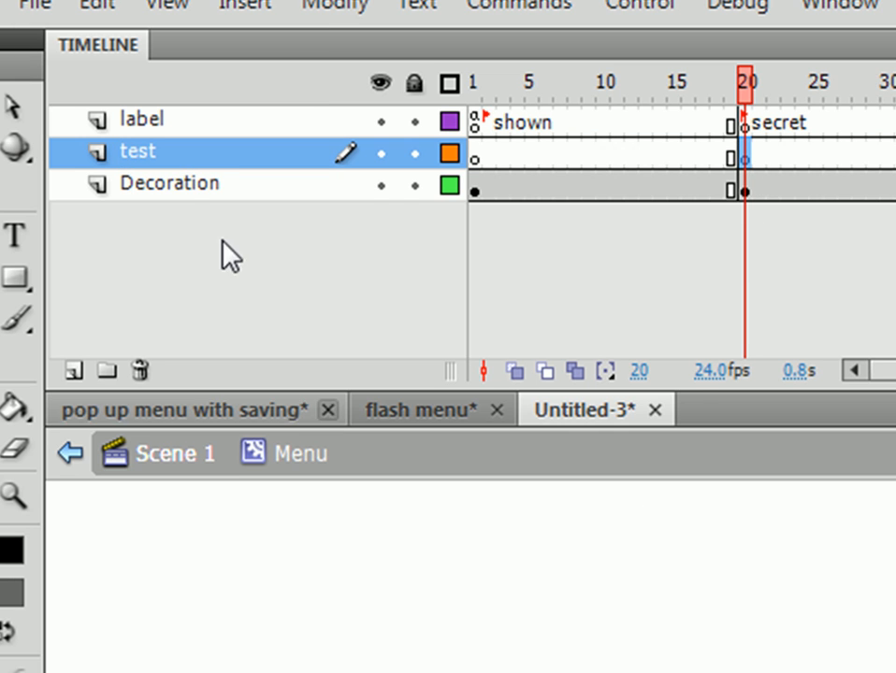
pyautogui.click(170, 183)
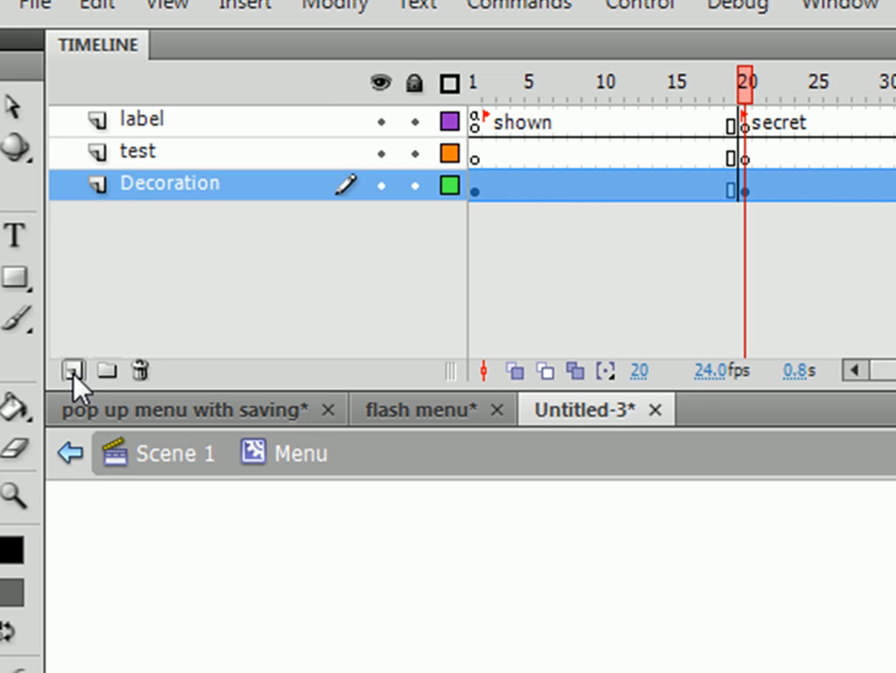
pyautogui.click(73, 371)
pyautogui.write('Function')
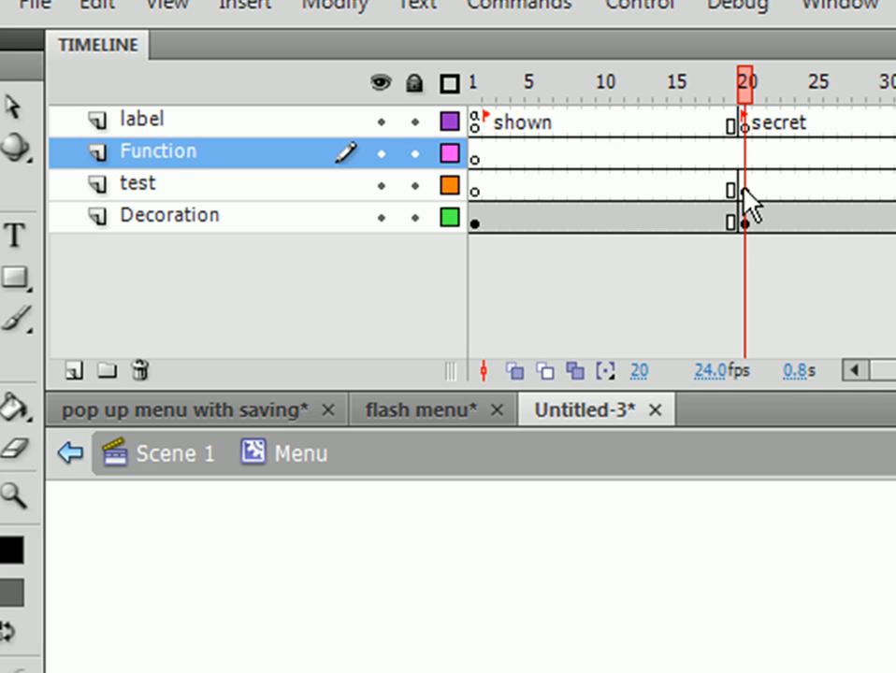
pyautogui.moveTo(739, 372)
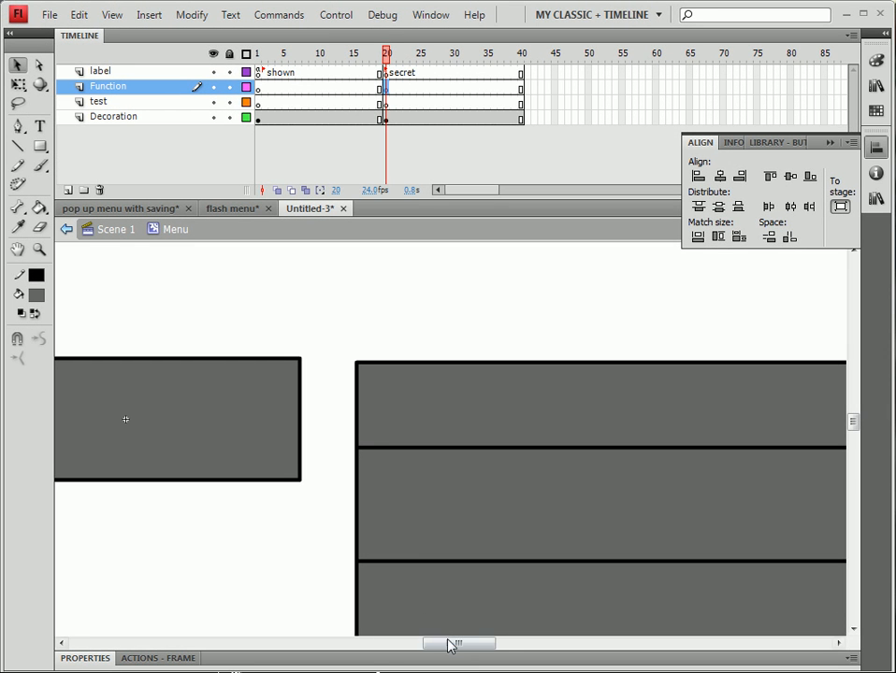
pyautogui.moveTo(459, 644); pyautogui.dragTo(452, 643)
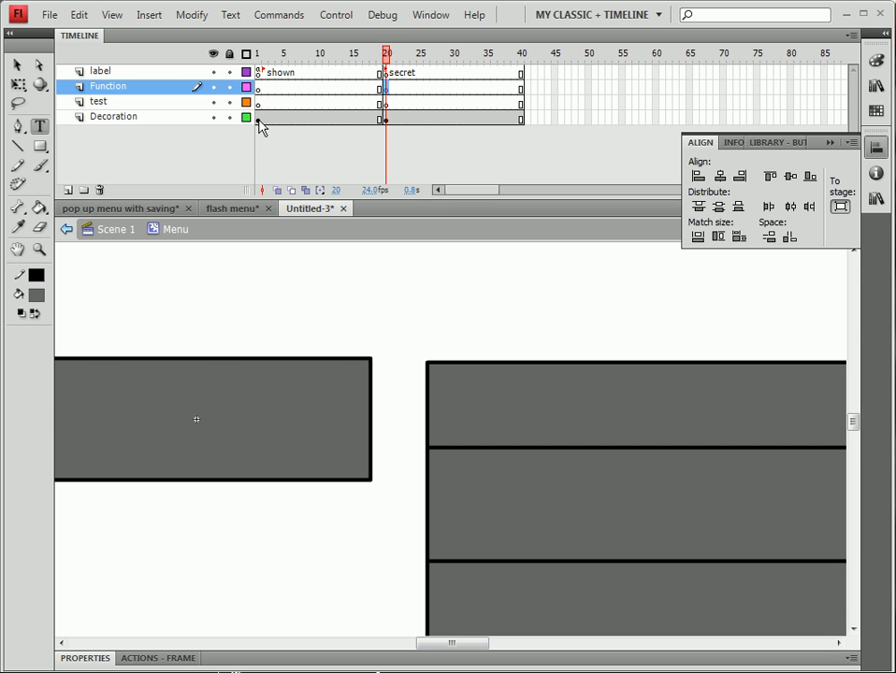
# Type a size-12 'Menu' label on the gray box at frame 1
pyautogui.click(113, 116)
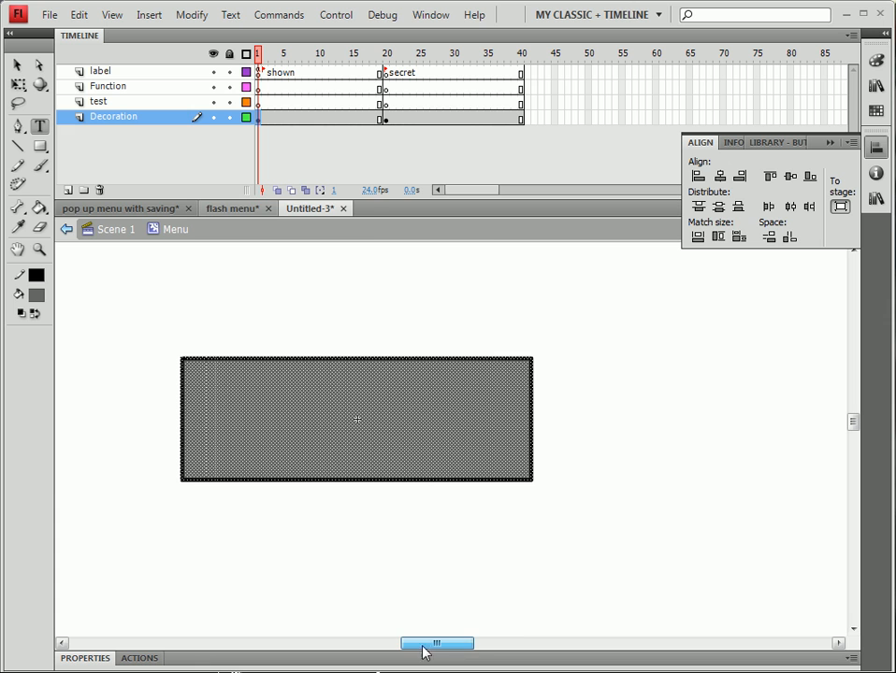
pyautogui.click(98, 101)
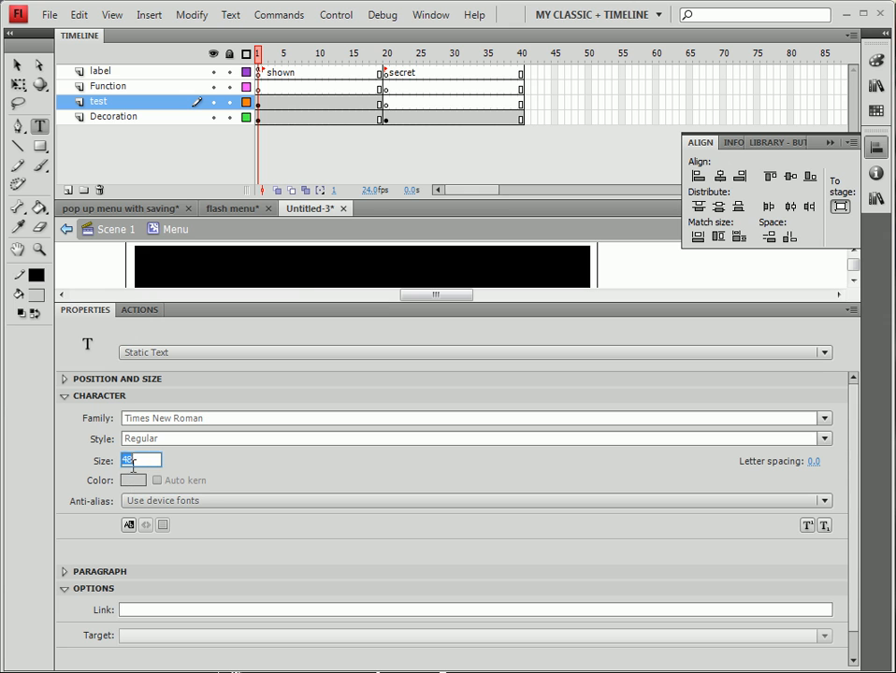
pyautogui.write('12')
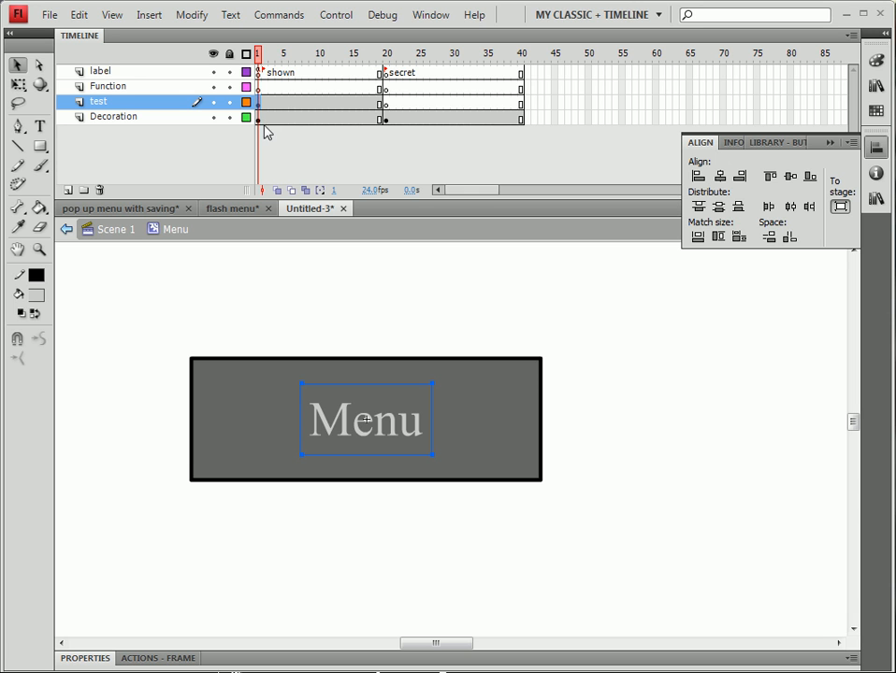
# Type 'Option 1' through 'Option 4' into the stacked boxes at frame 20
pyautogui.click(386, 53)
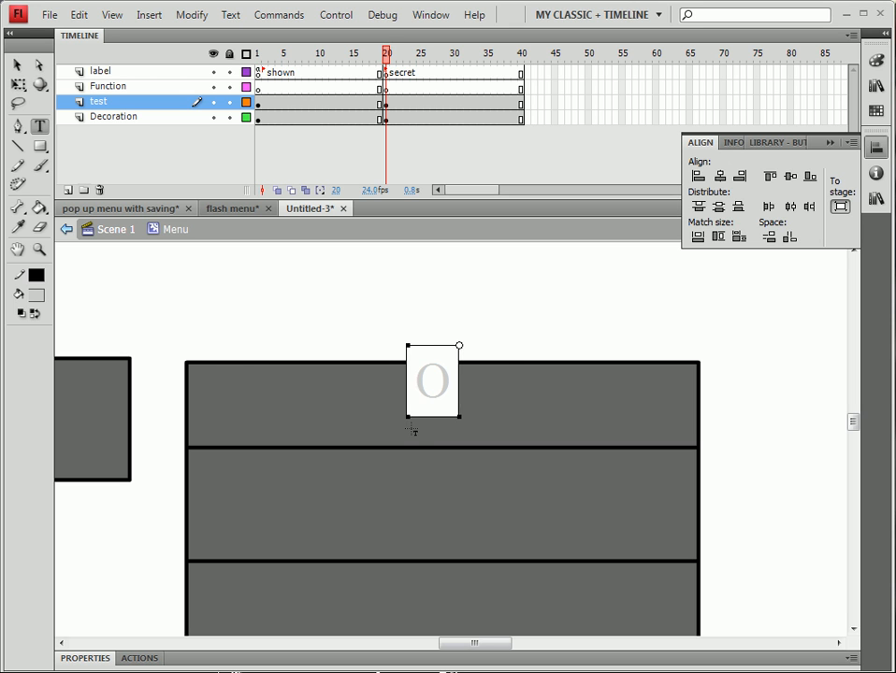
pyautogui.write('Option 1')
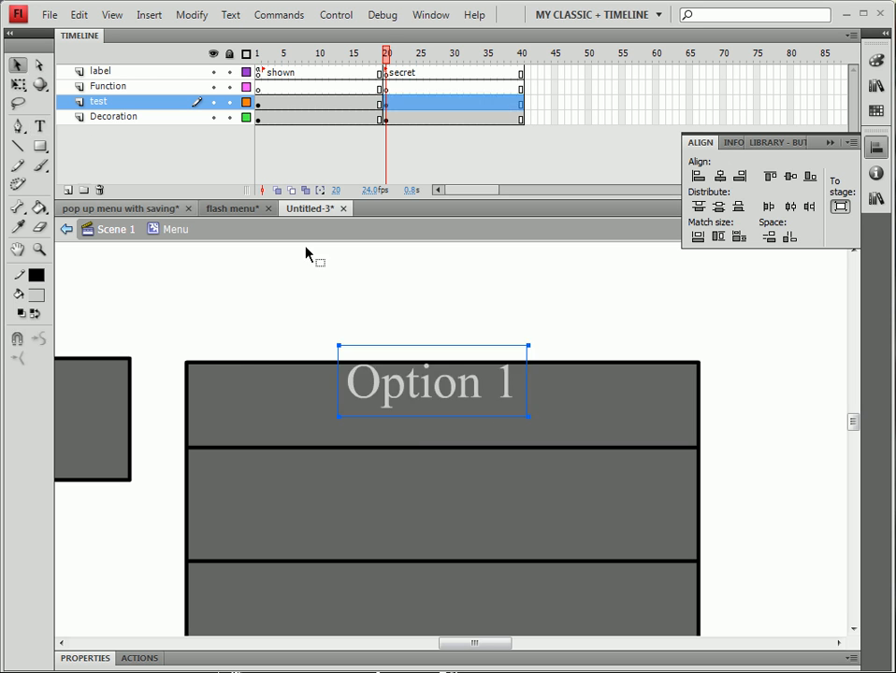
pyautogui.moveTo(432, 382); pyautogui.dragTo(432, 402)
pyautogui.write('Option 4')
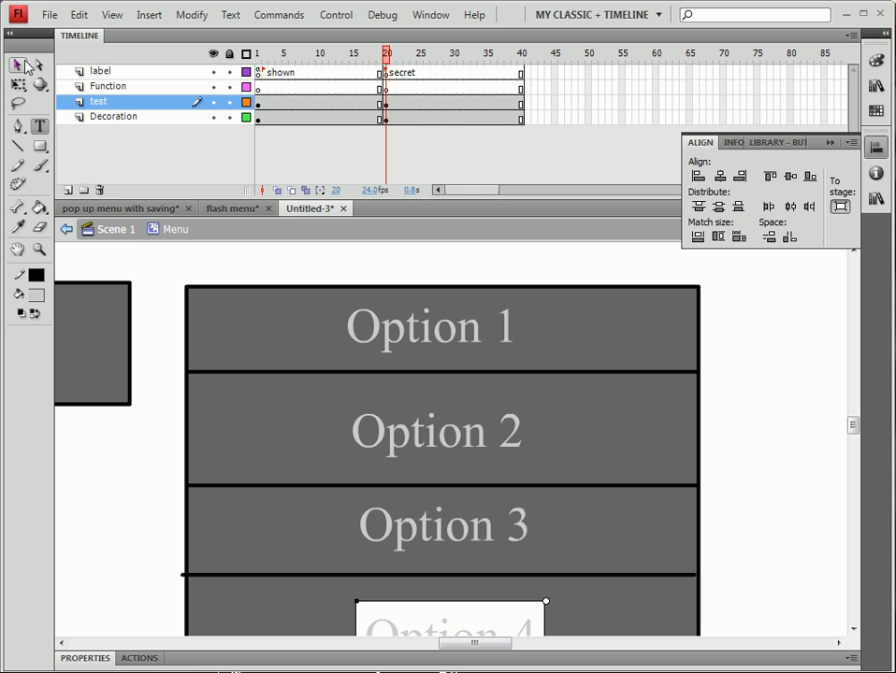
pyautogui.click(394, 101)
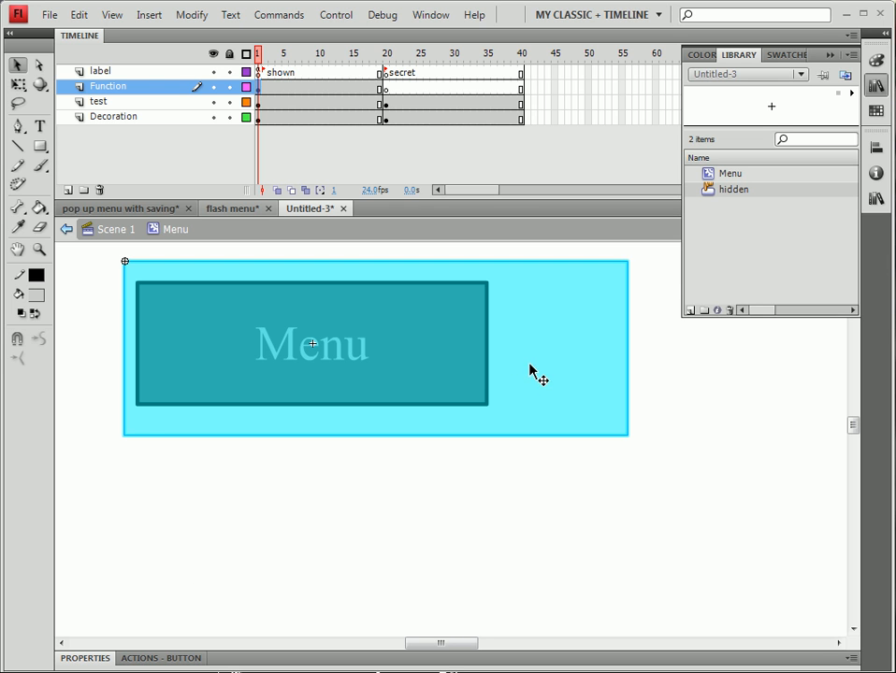
pyautogui.moveTo(18, 136)
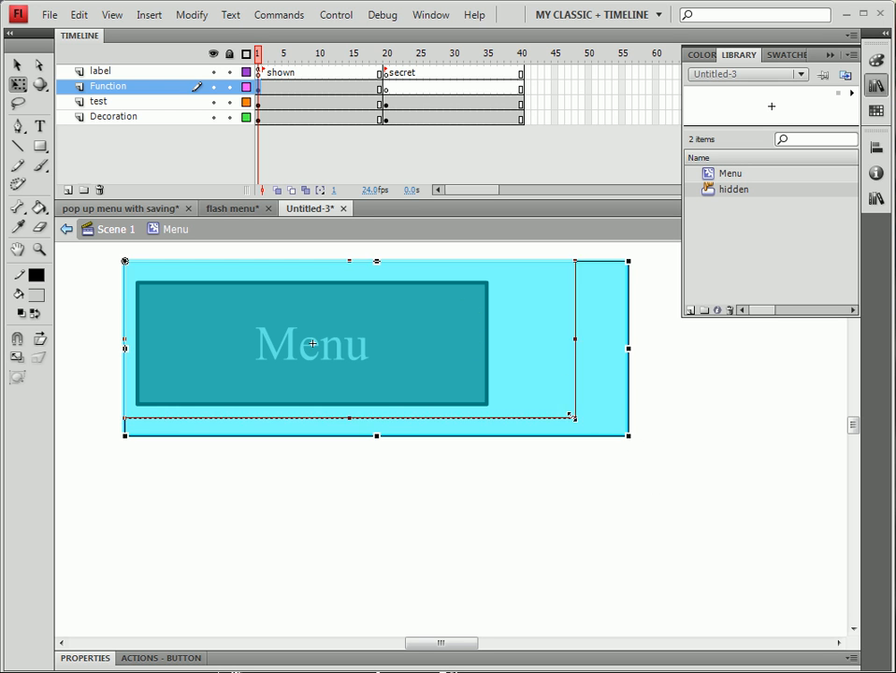
# Shrink the hidden button instance until it exactly covers the Menu box
pyautogui.moveTo(628, 359); pyautogui.dragTo(457, 359)
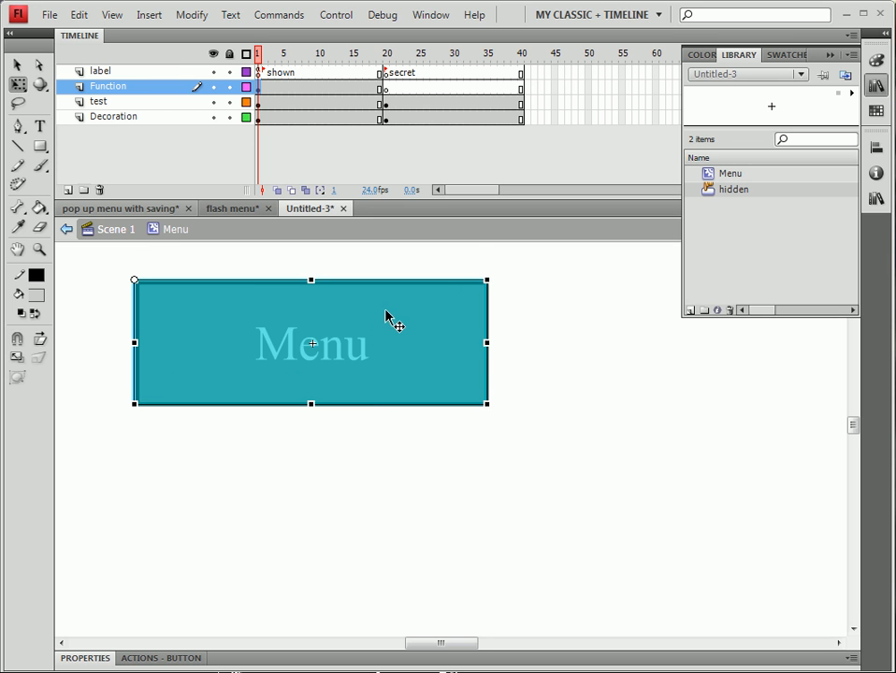
pyautogui.click(386, 86)
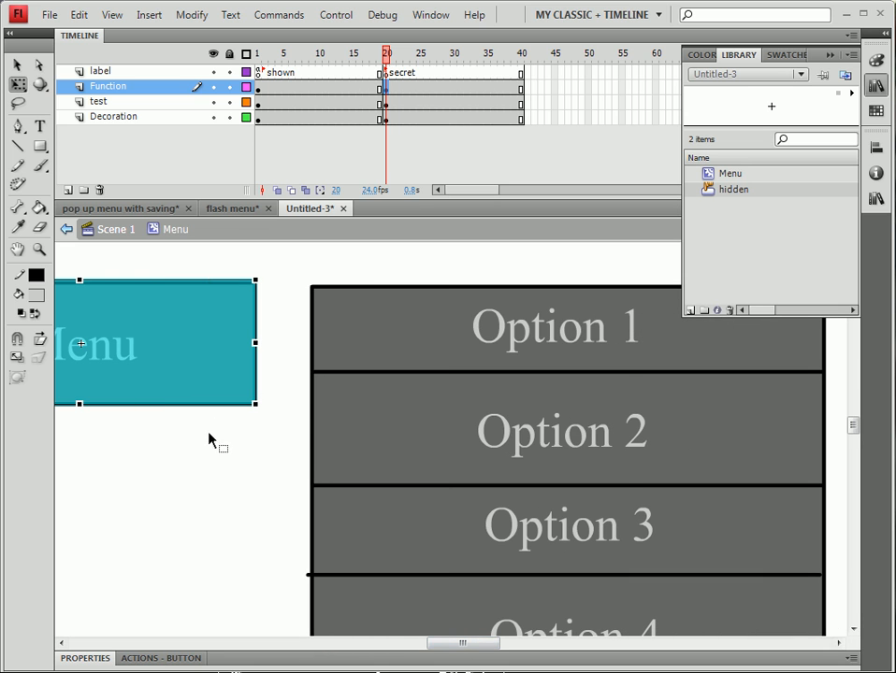
# Place and resize invisible button copies over Option 1 through Option 4
pyautogui.moveTo(140, 343); pyautogui.dragTo(449, 440)
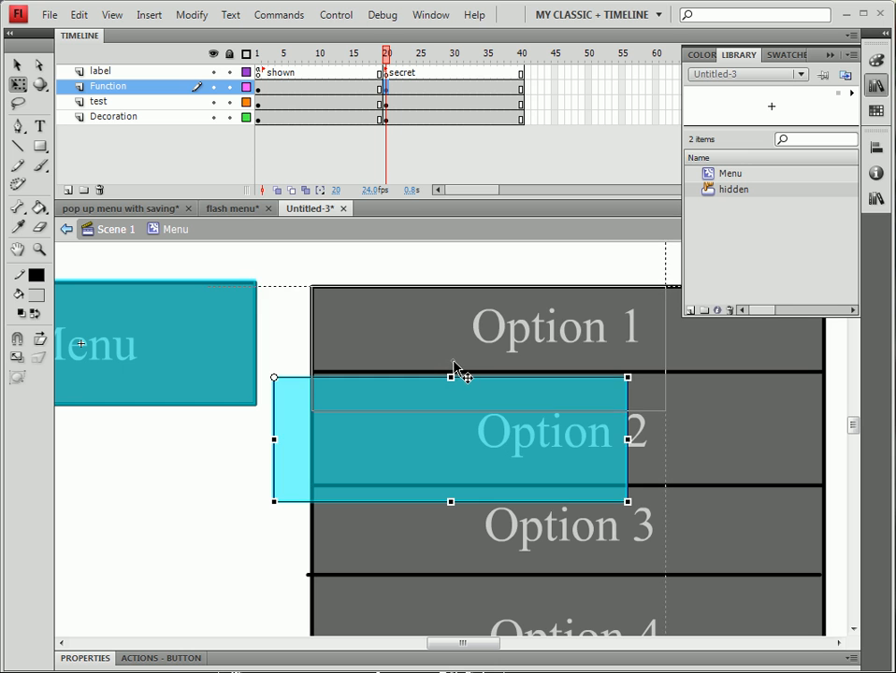
pyautogui.moveTo(449, 642); pyautogui.dragTo(500, 643)
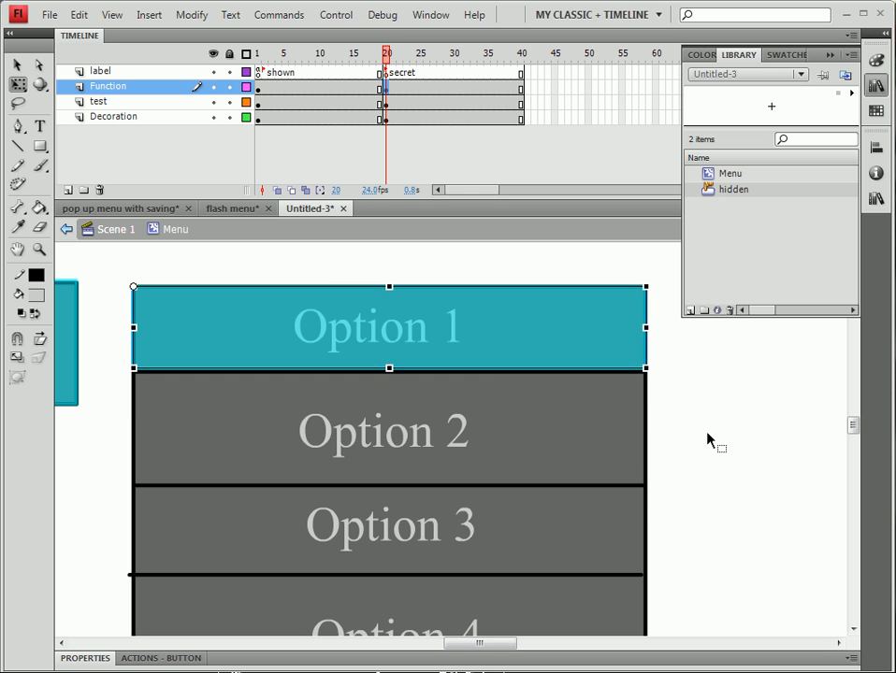
pyautogui.moveTo(606, 465)
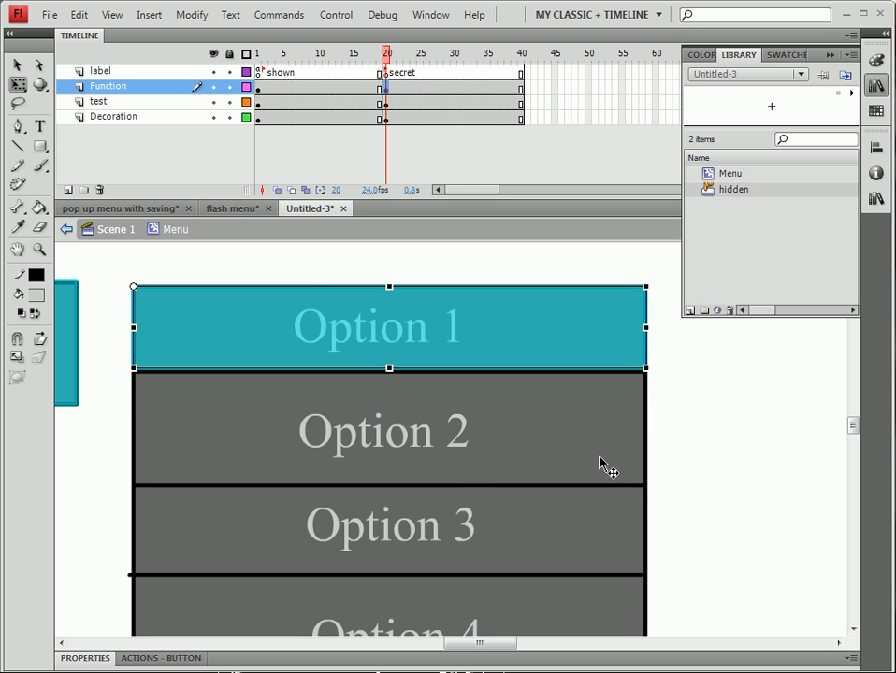
pyautogui.click(383, 432)
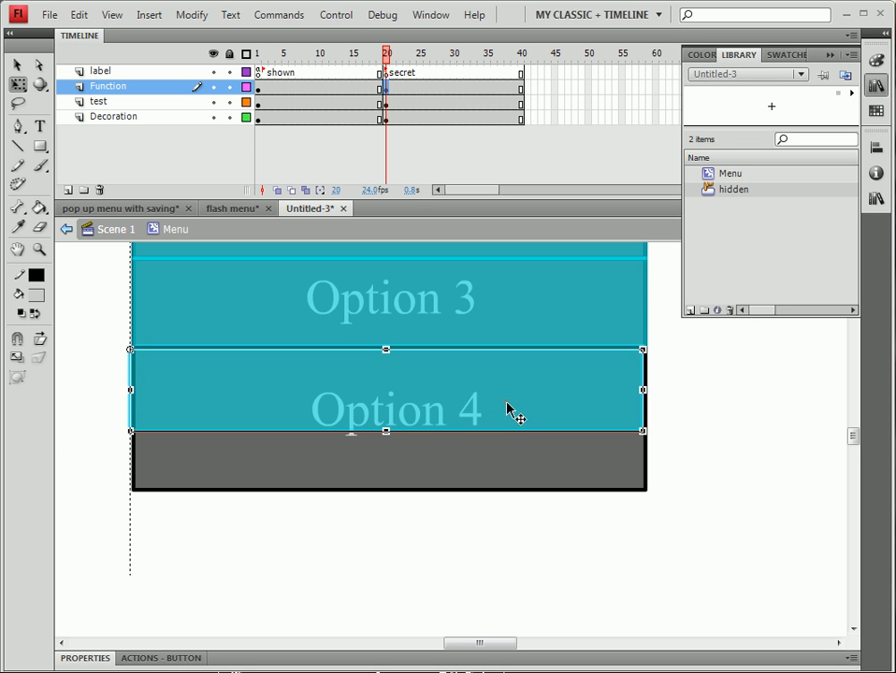
pyautogui.moveTo(449, 407)
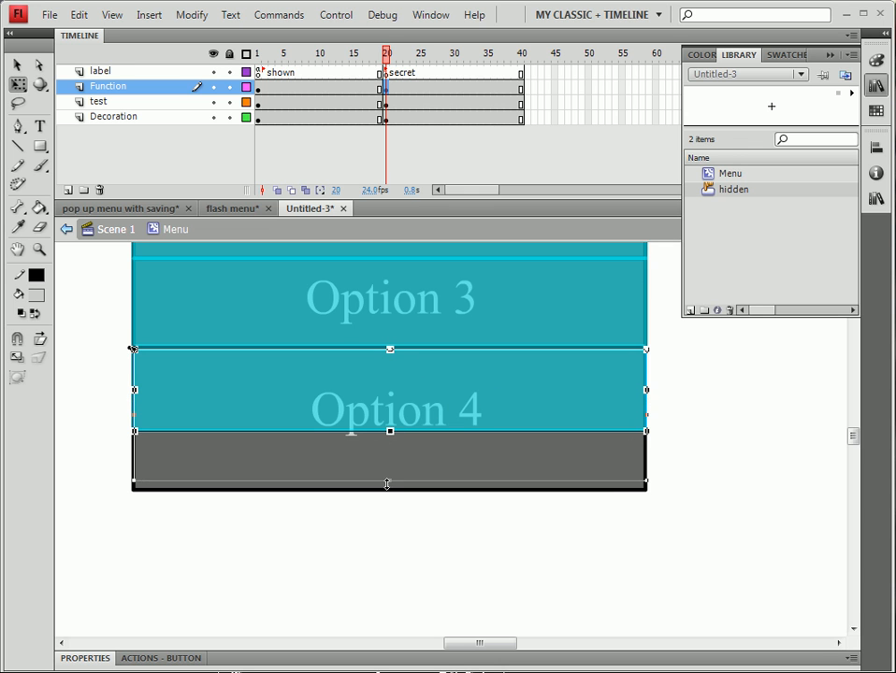
pyautogui.scroll(3)
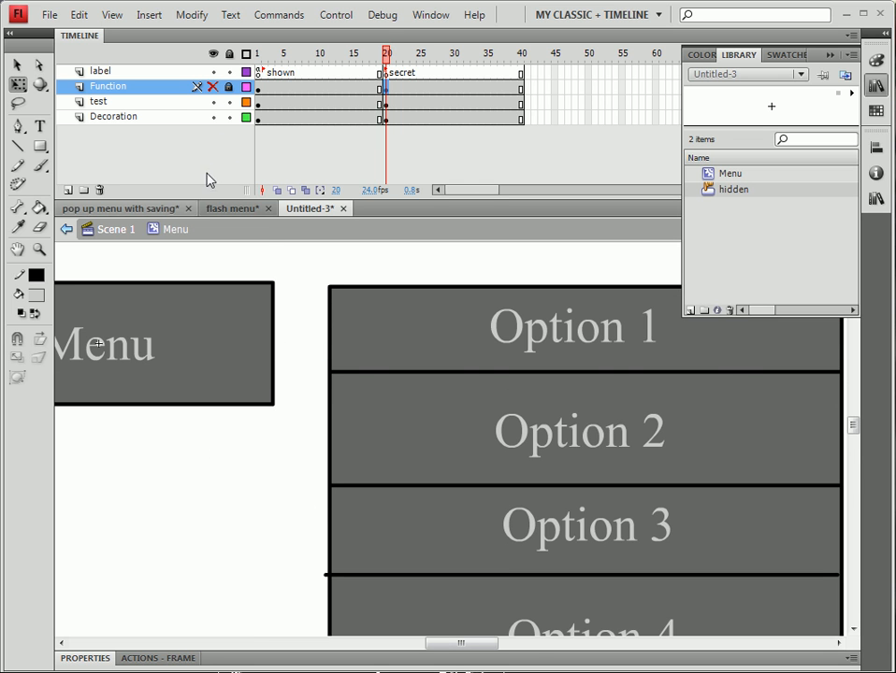
# Create a layer named Bridge and move it below the Decoration layer
pyautogui.click(67, 189)
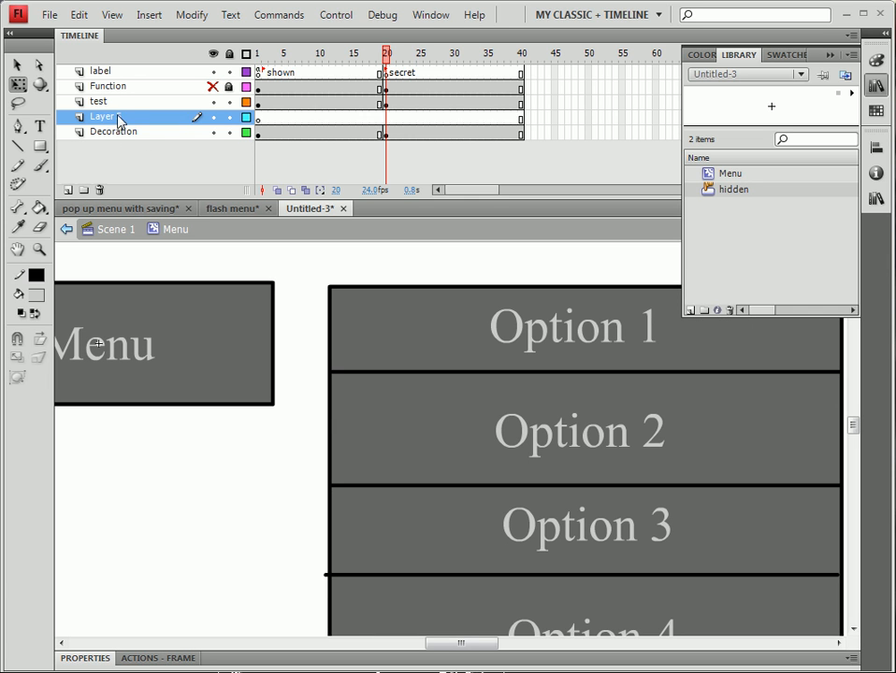
pyautogui.doubleClick(103, 116)
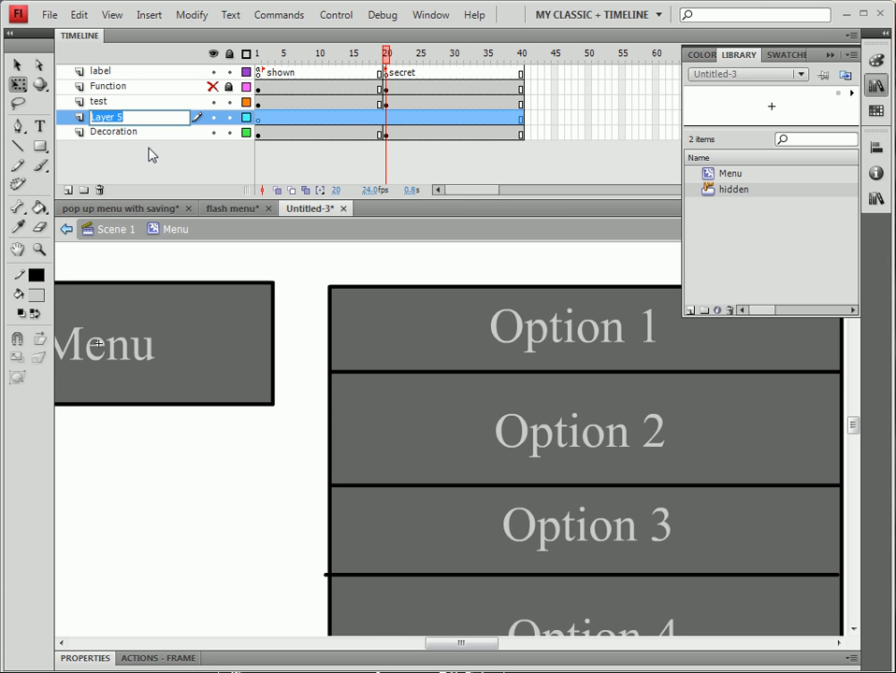
pyautogui.write('Bridge')
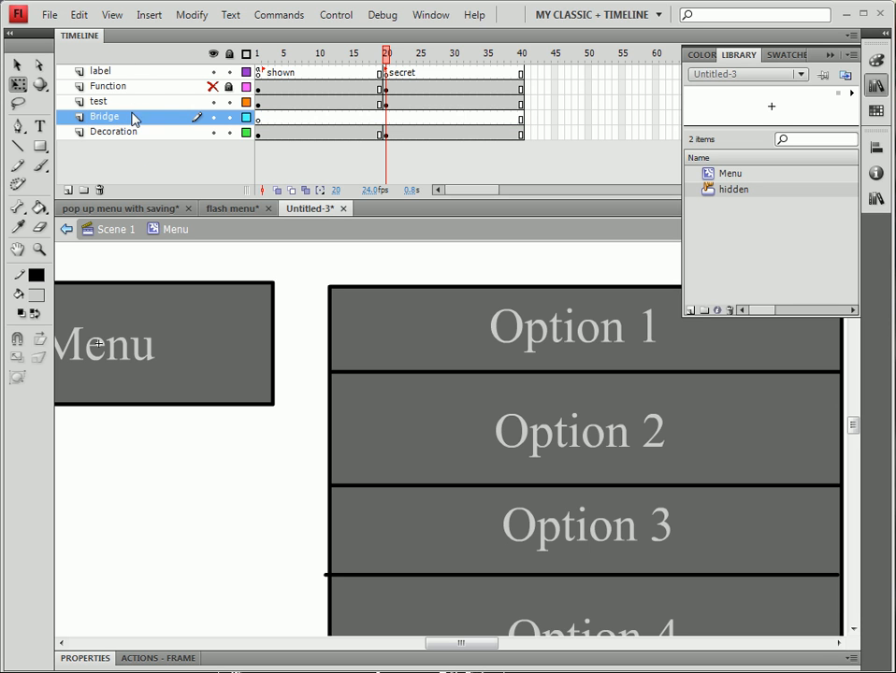
pyautogui.moveTo(104, 116); pyautogui.dragTo(105, 132)
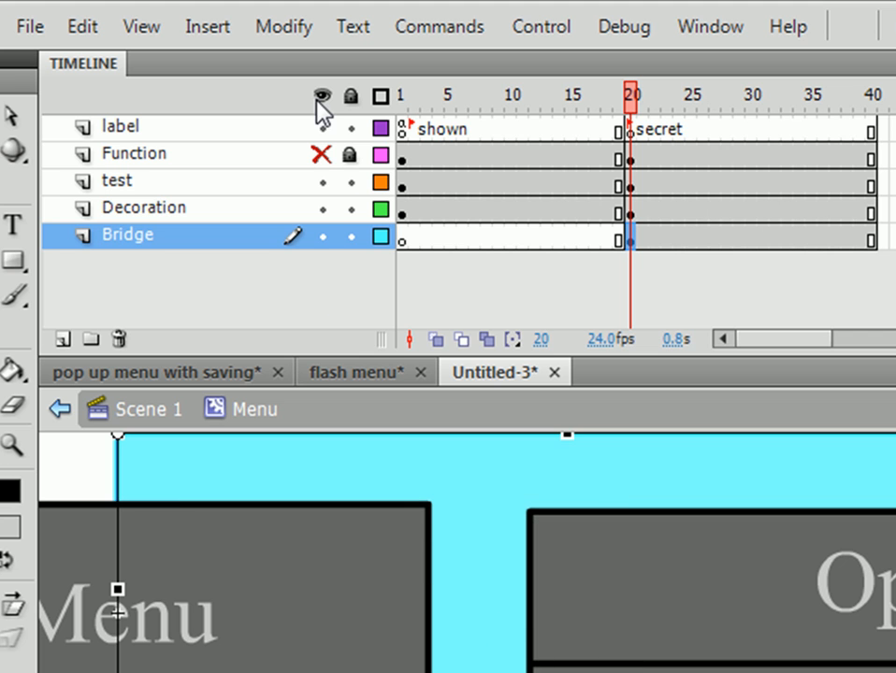
# Isolate the Bridge layer and stretch its shape down from the Menu box to the options
pyautogui.click(322, 96)
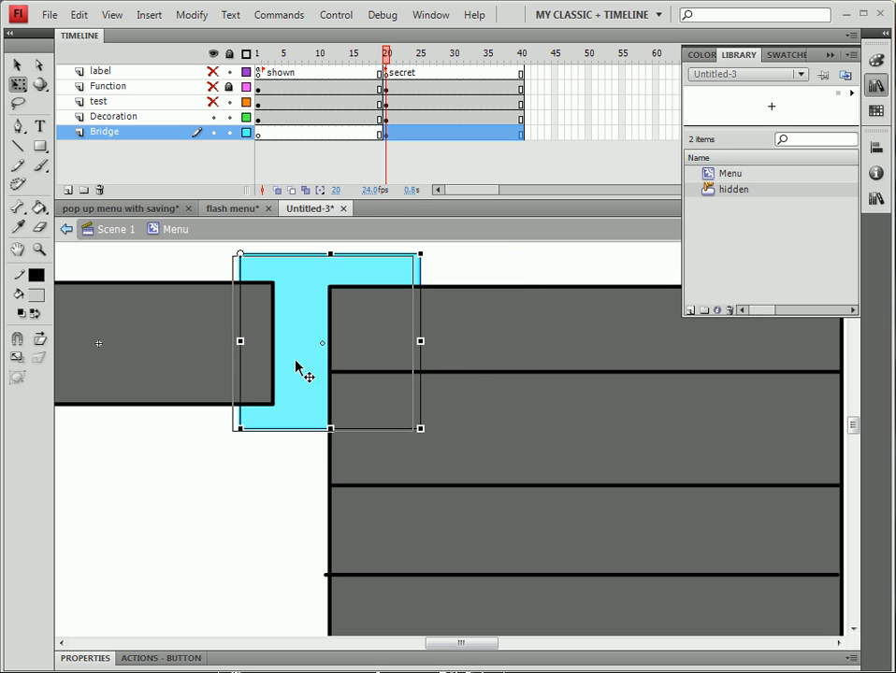
pyautogui.moveTo(323, 342); pyautogui.dragTo(323, 440)
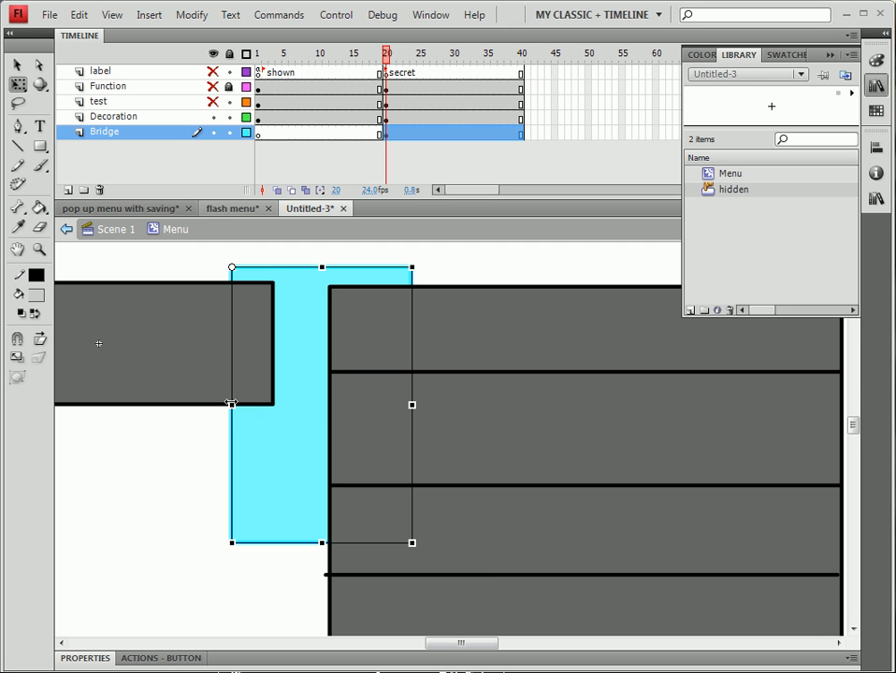
pyautogui.moveTo(229, 428)
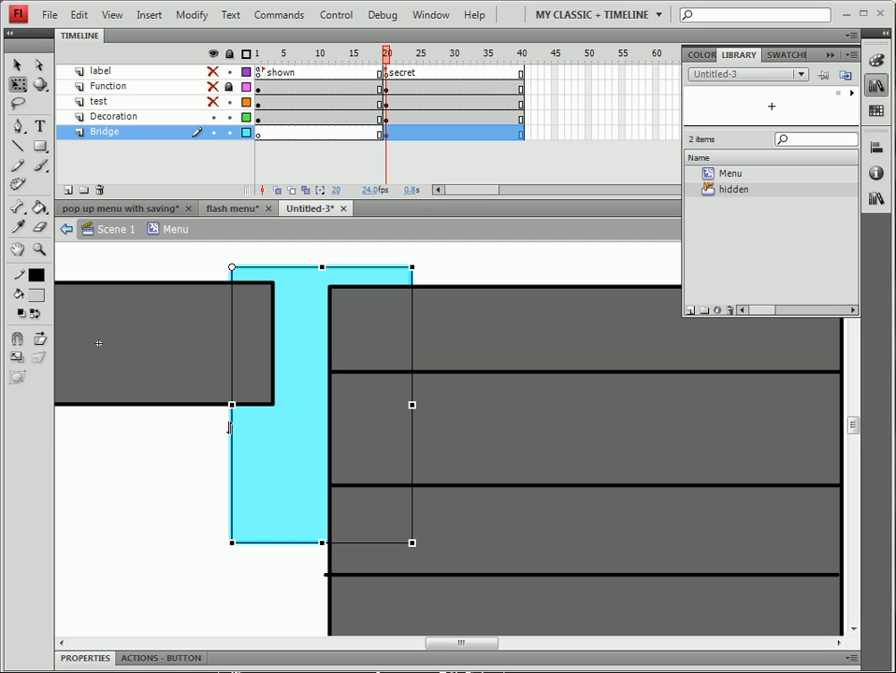
pyautogui.moveTo(251, 147)
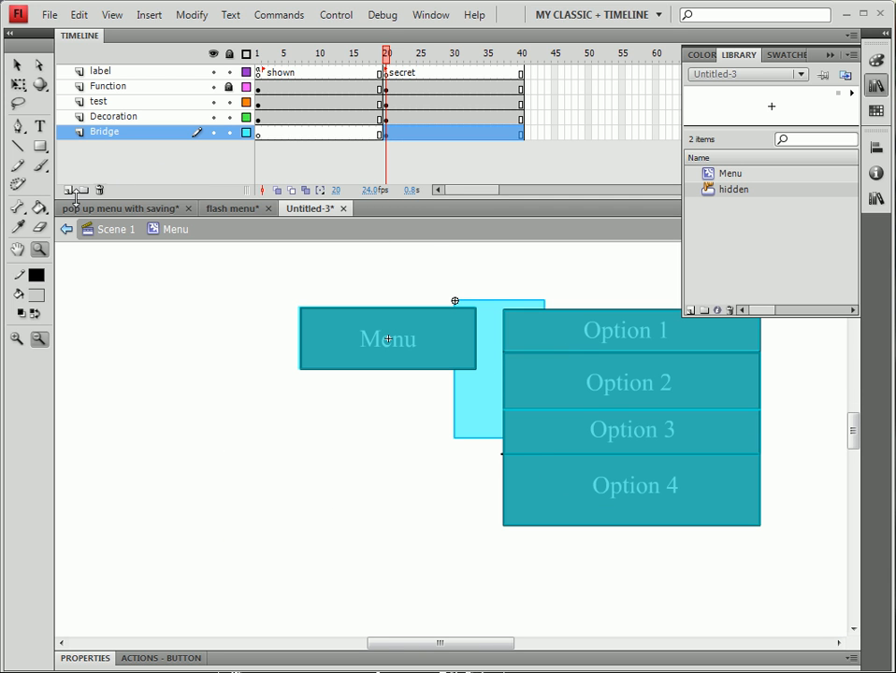
# Create a bottom layer named onOut beneath Bridge
pyautogui.click(63, 190)
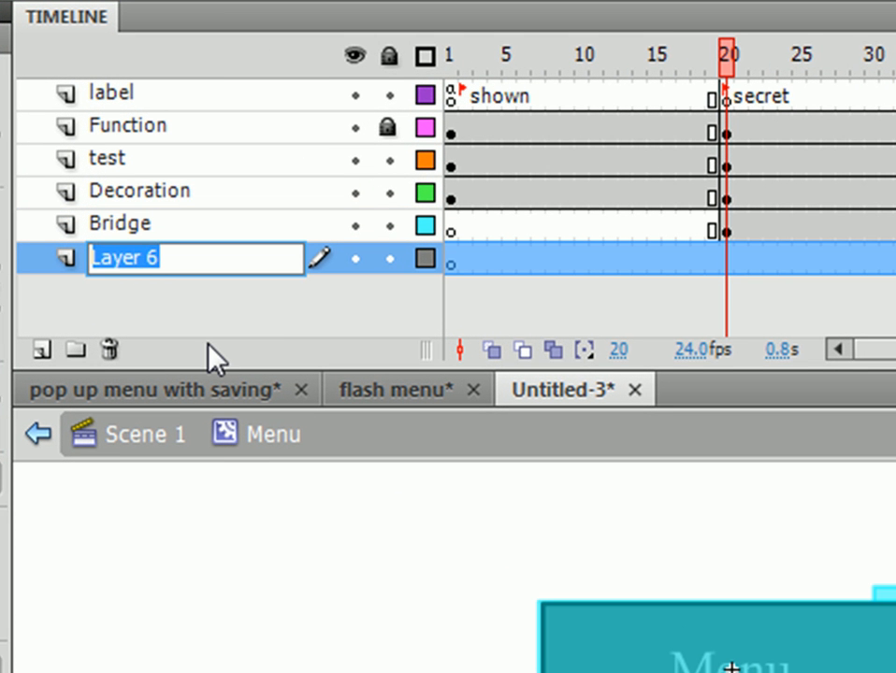
pyautogui.write('onOut')
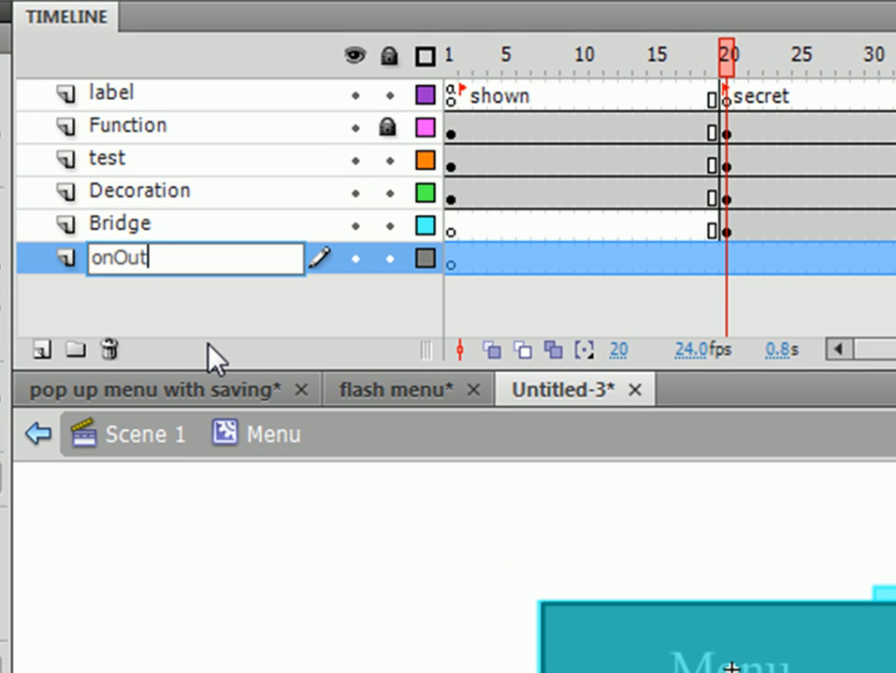
pyautogui.press('Return')
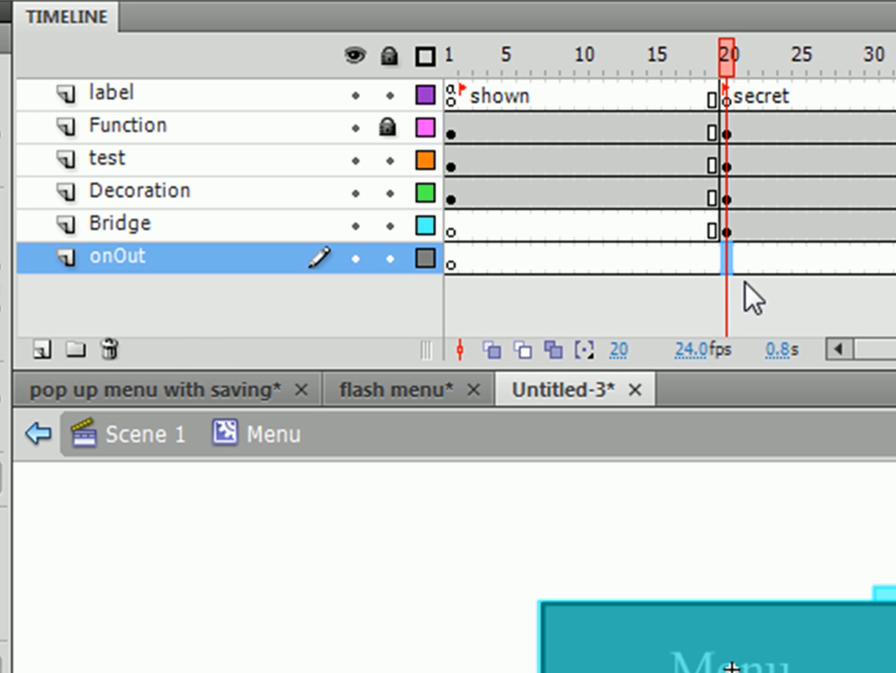
pyautogui.moveTo(678, 510)
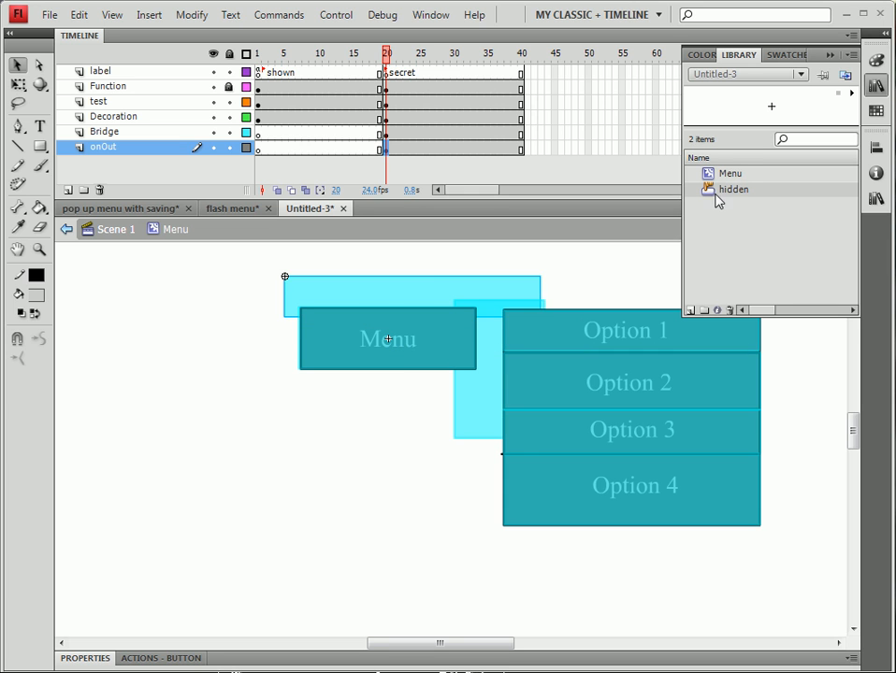
# Select the hidden button instance on the onOut layer
pyautogui.click(383, 304)
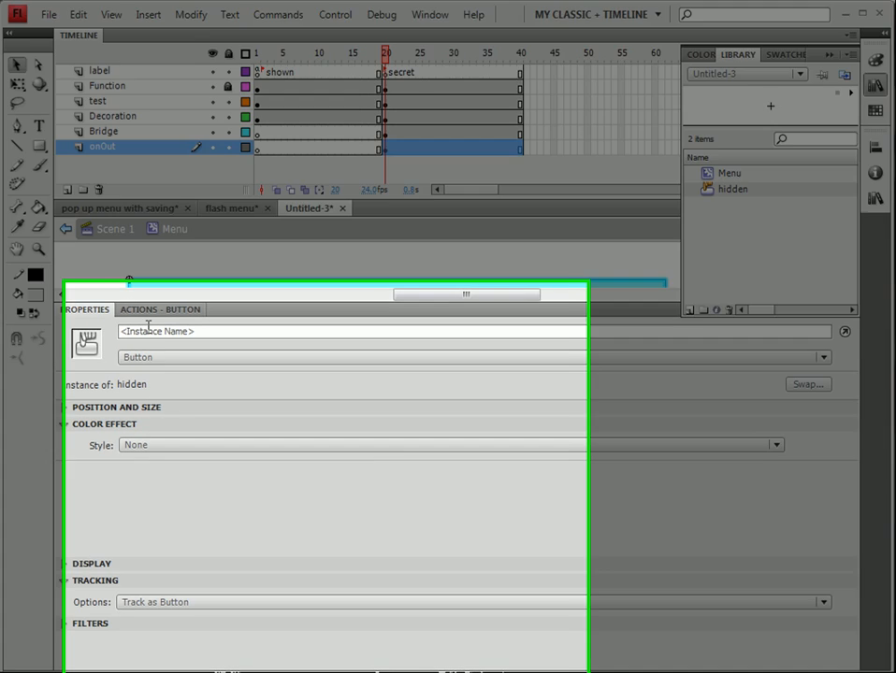
# Give the hidden button an on(rollOver) script calling gotoAndStop("shown")
pyautogui.click(159, 309)
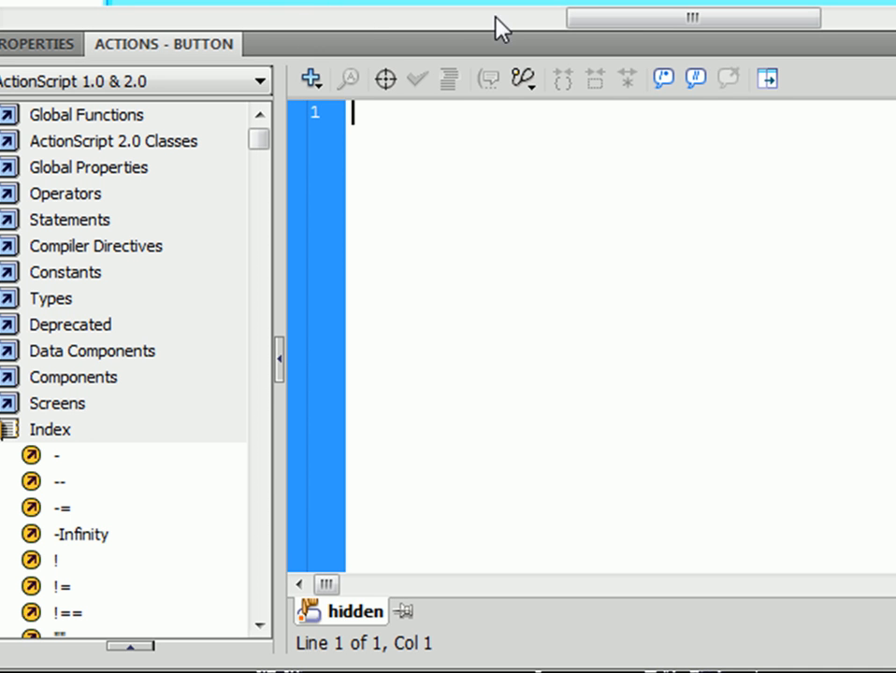
pyautogui.moveTo(658, 377)
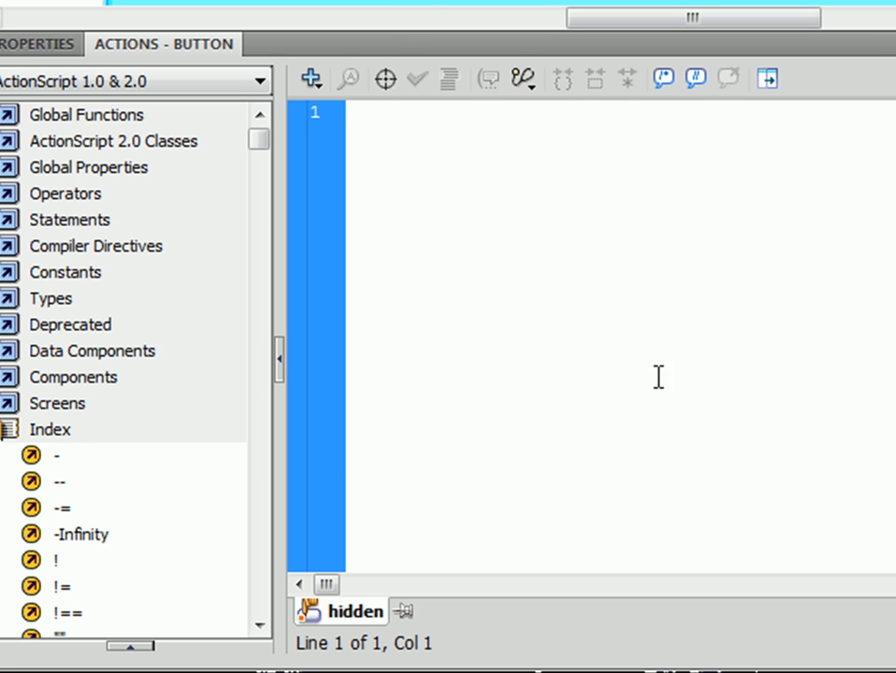
pyautogui.click(351, 112)
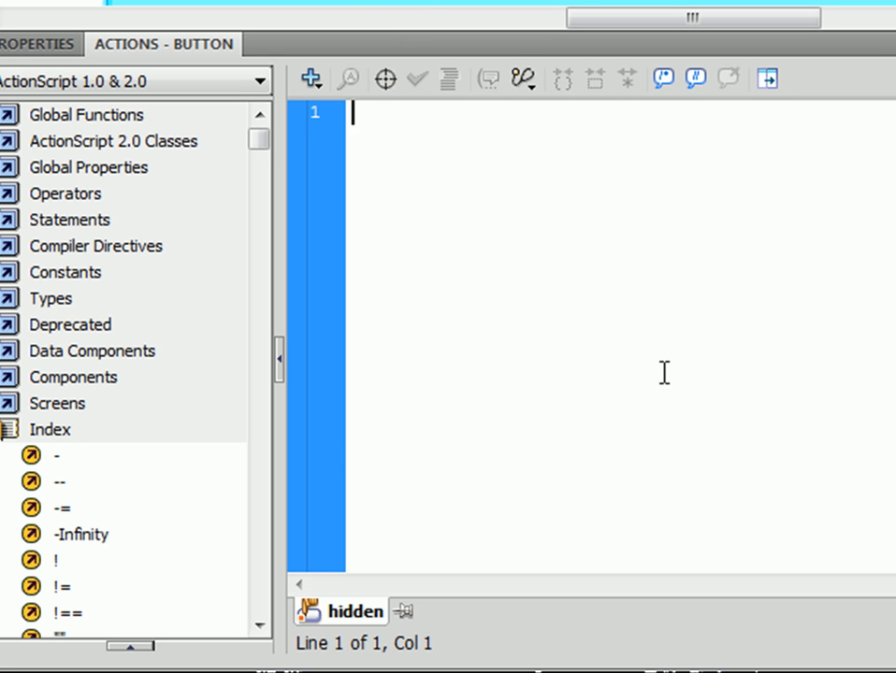
pyautogui.write('on (')
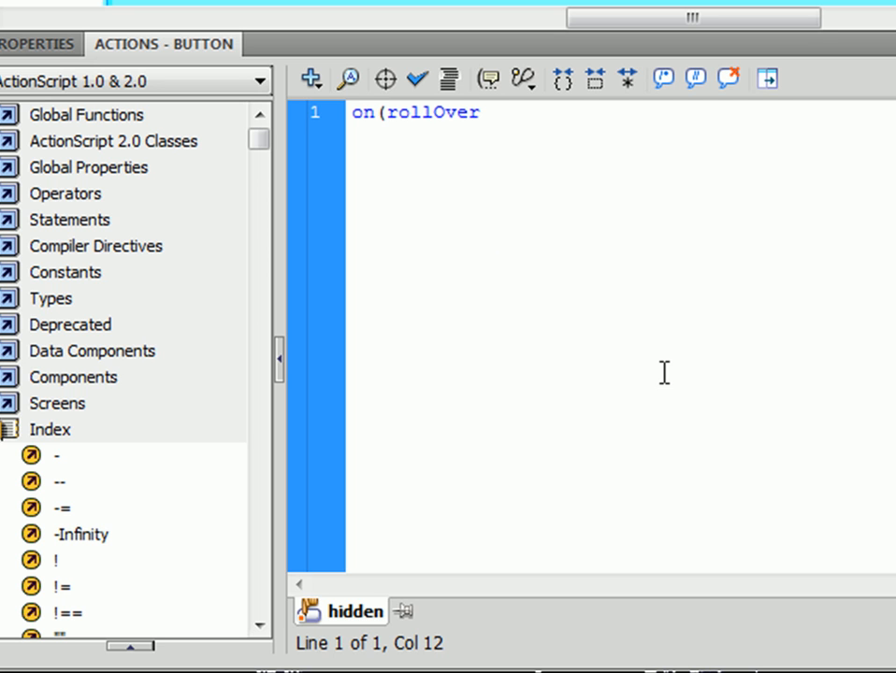
pyautogui.write(') {')
pyautogui.write('got')
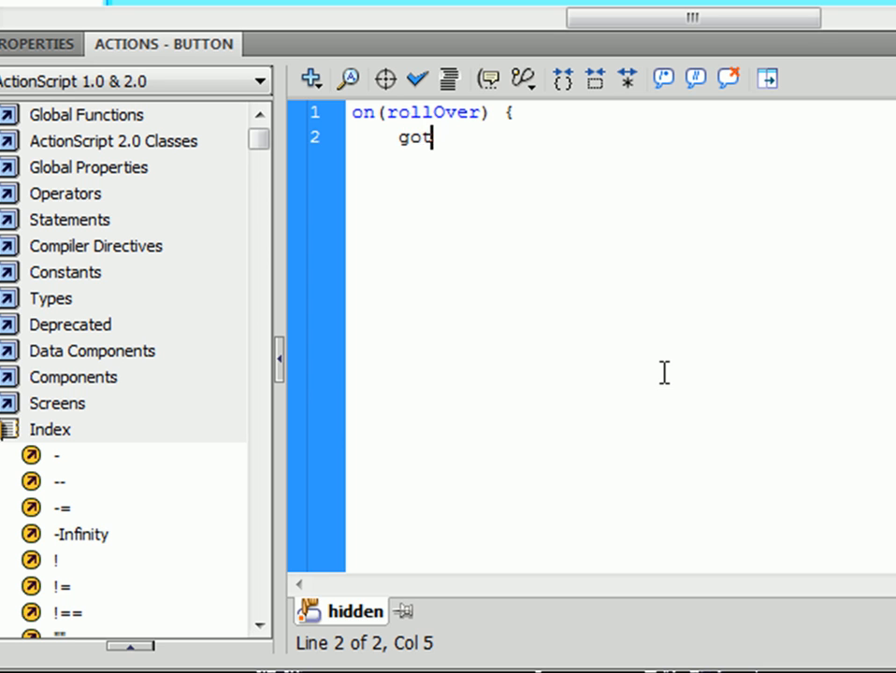
pyautogui.write('o')
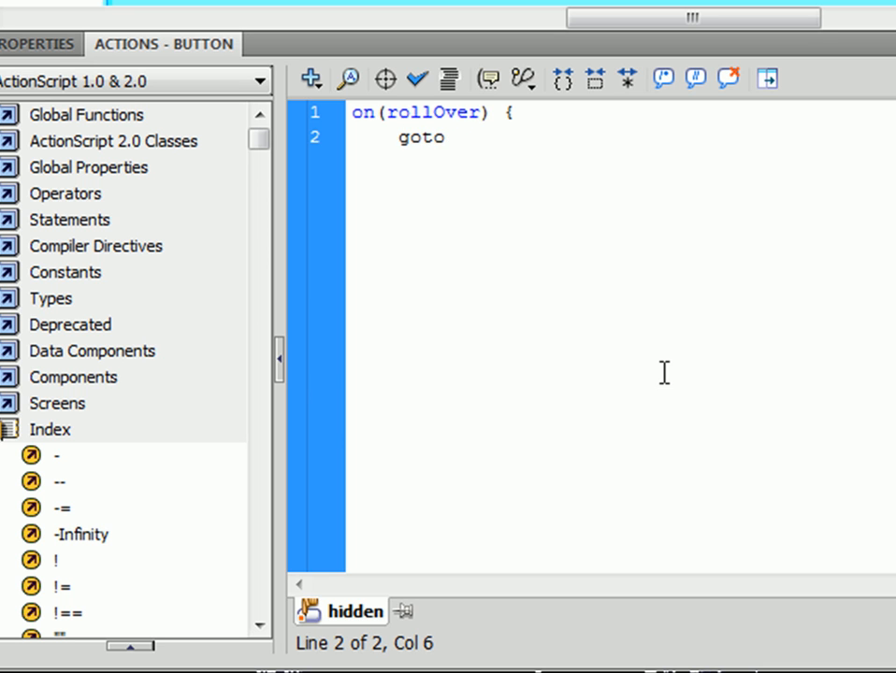
pyautogui.write('AndStop')
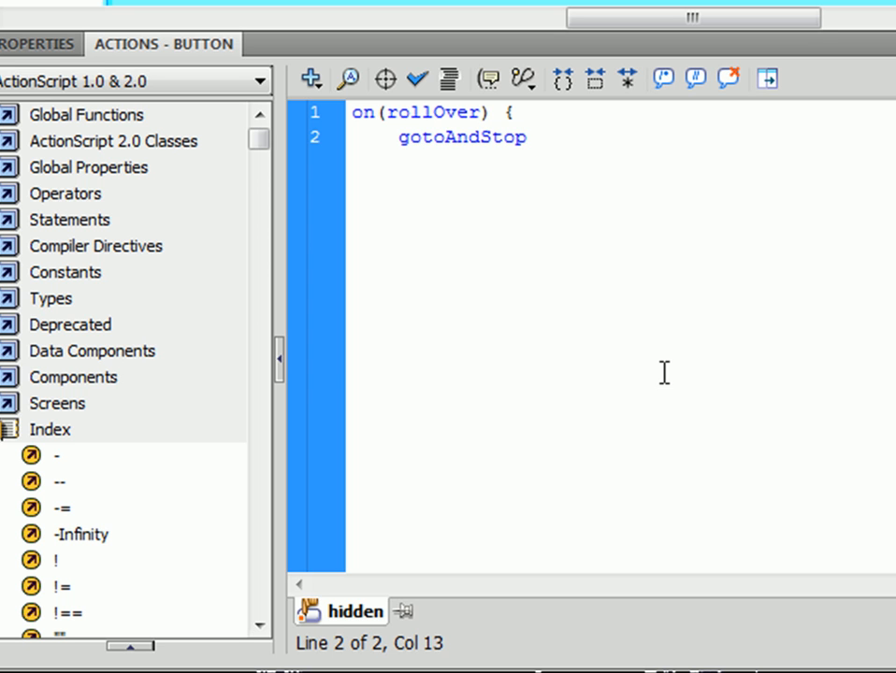
pyautogui.write('("shown')
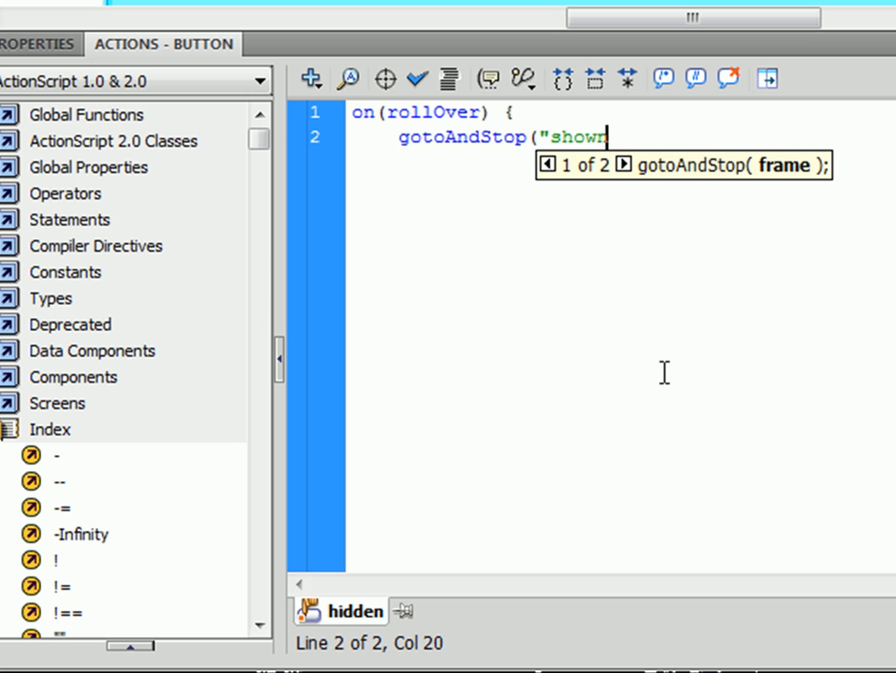
pyautogui.write('"')
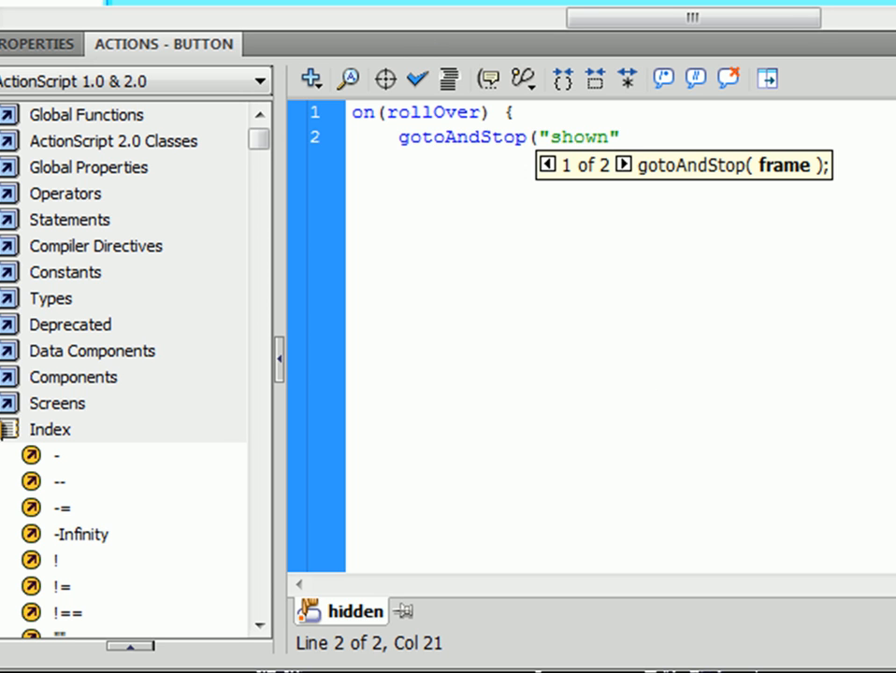
pyautogui.click(617, 137)
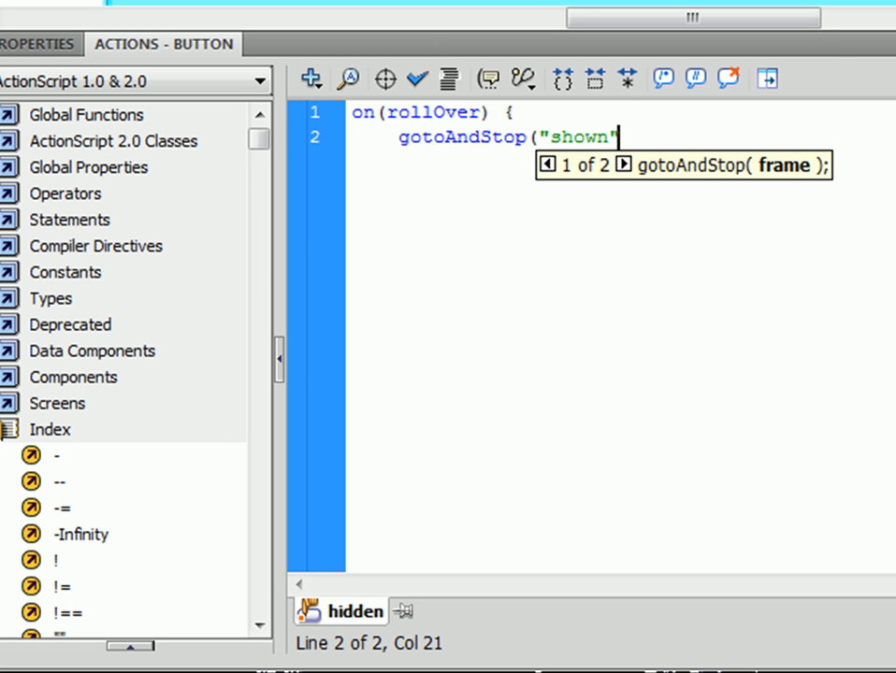
pyautogui.moveTo(835, 323)
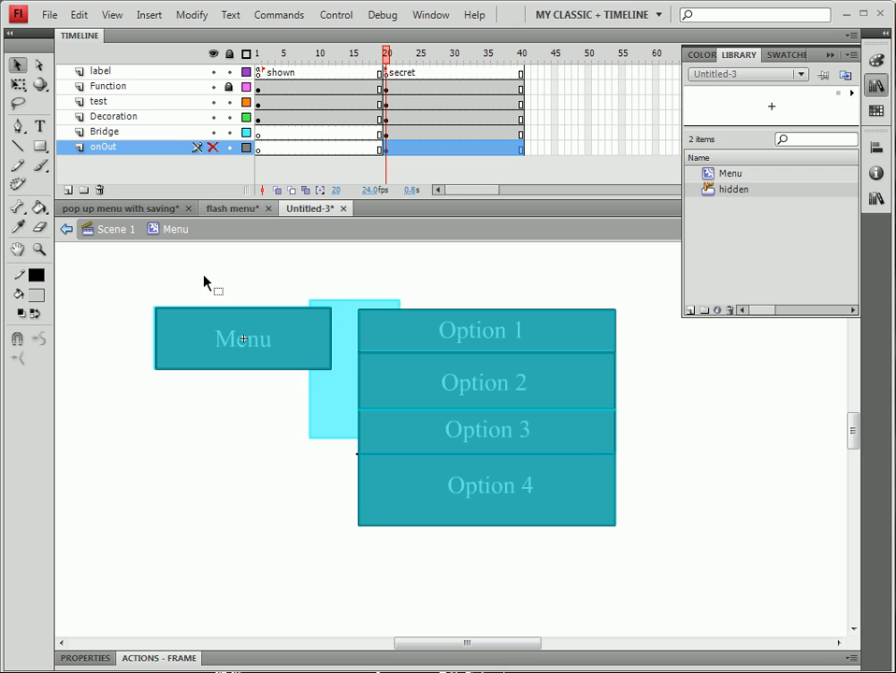
pyautogui.moveTo(332, 423)
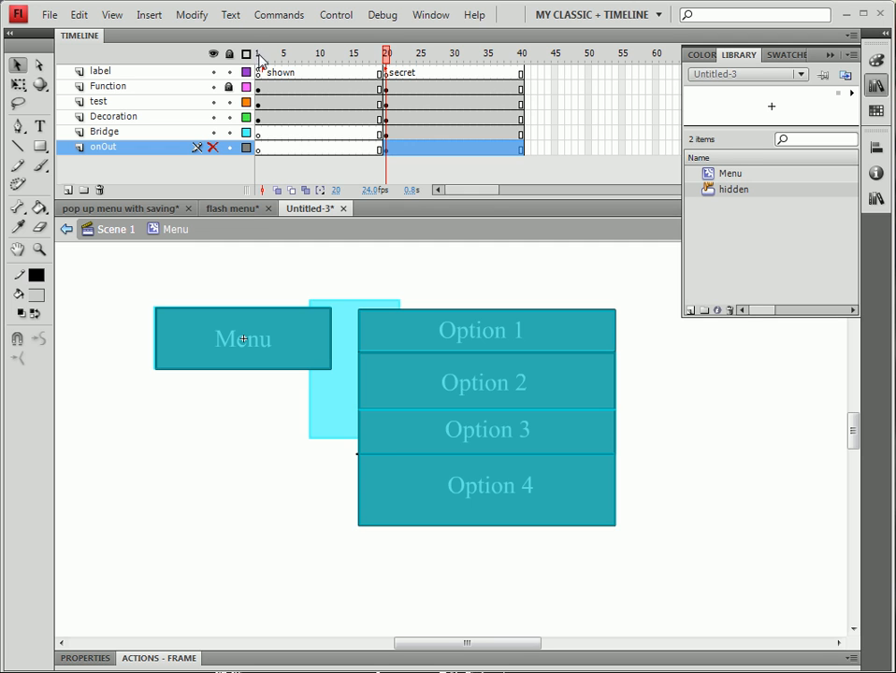
# Go to frame 1 and select the Menu button on the Function layer
pyautogui.click(259, 52)
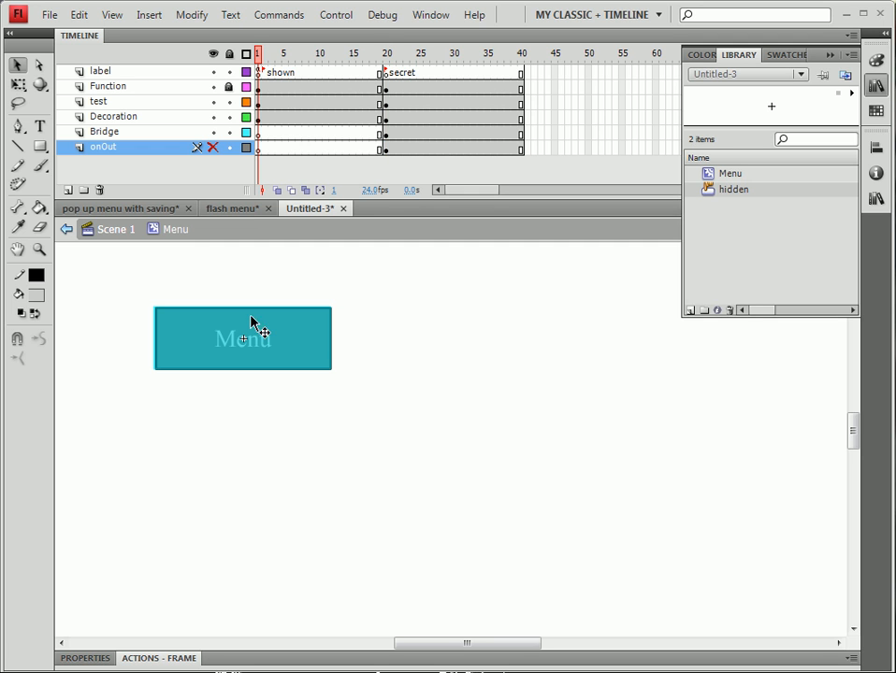
pyautogui.click(113, 116)
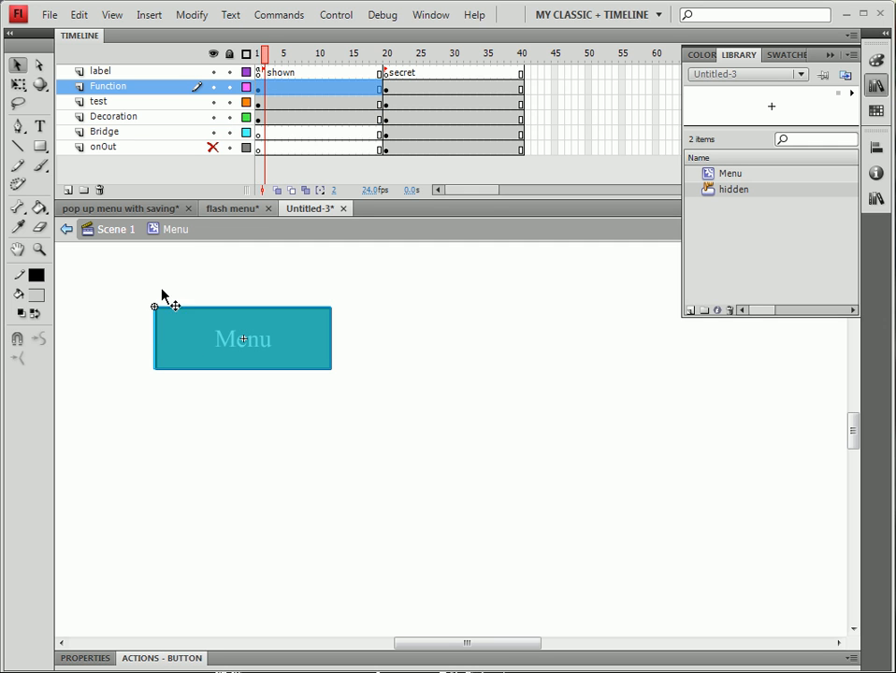
pyautogui.moveTo(234, 652)
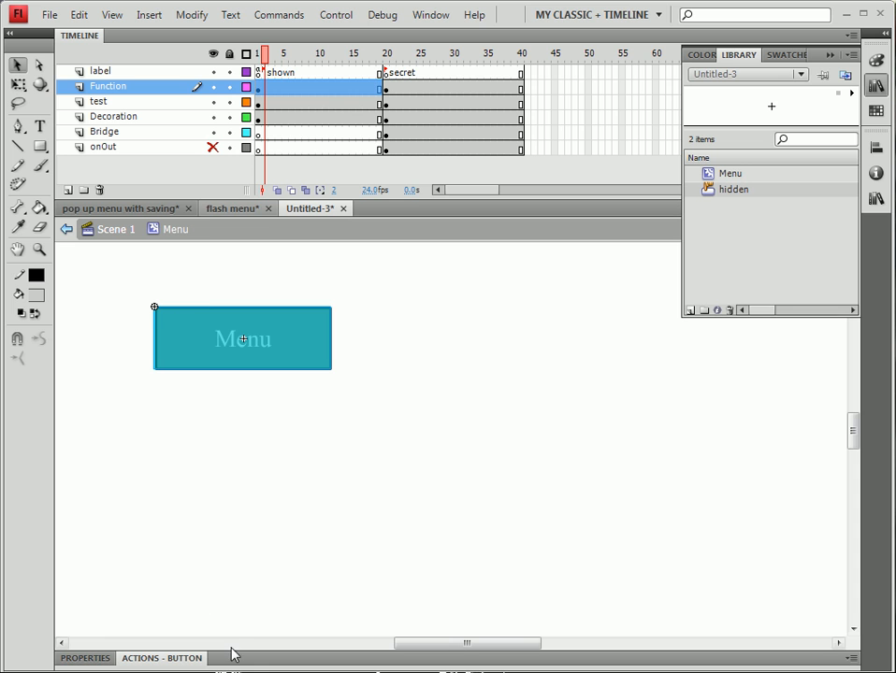
# Give the Menu button an on(rollOver) script calling gotoAndStop("secret")
pyautogui.click(161, 658)
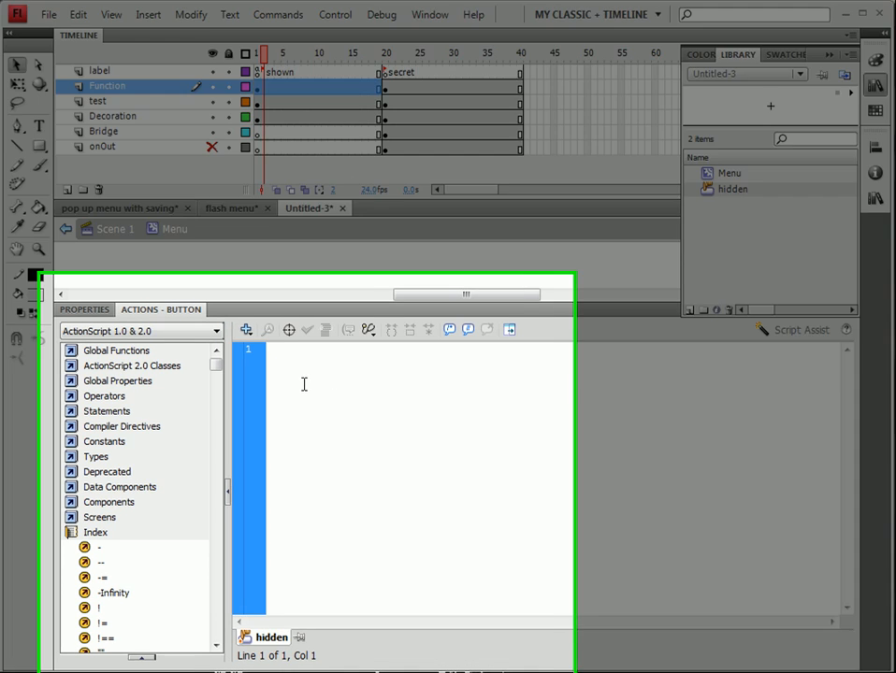
pyautogui.write('on (rollOver){')
pyautogui.write('gotoA')
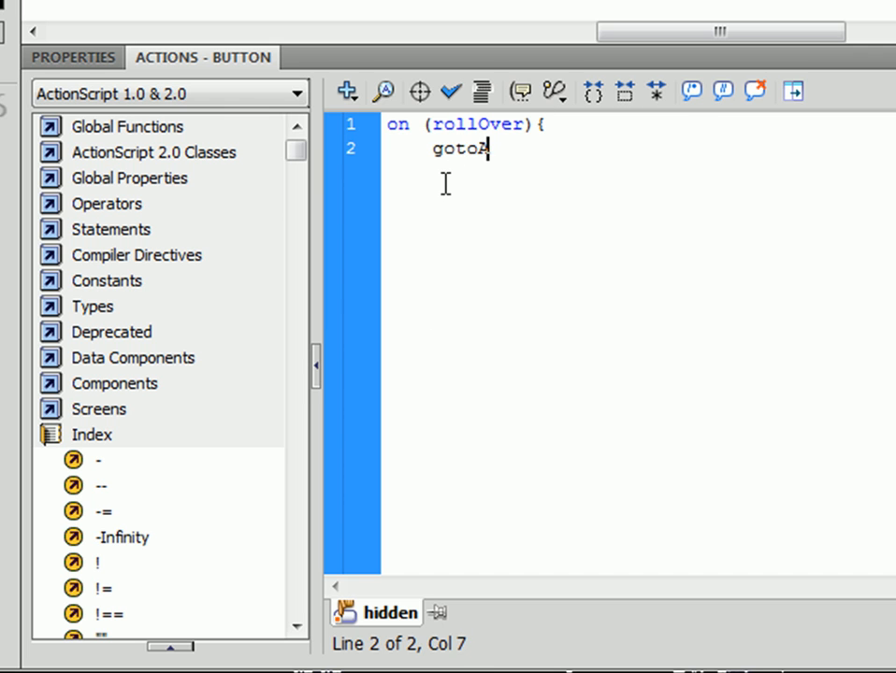
pyautogui.write('ndS')
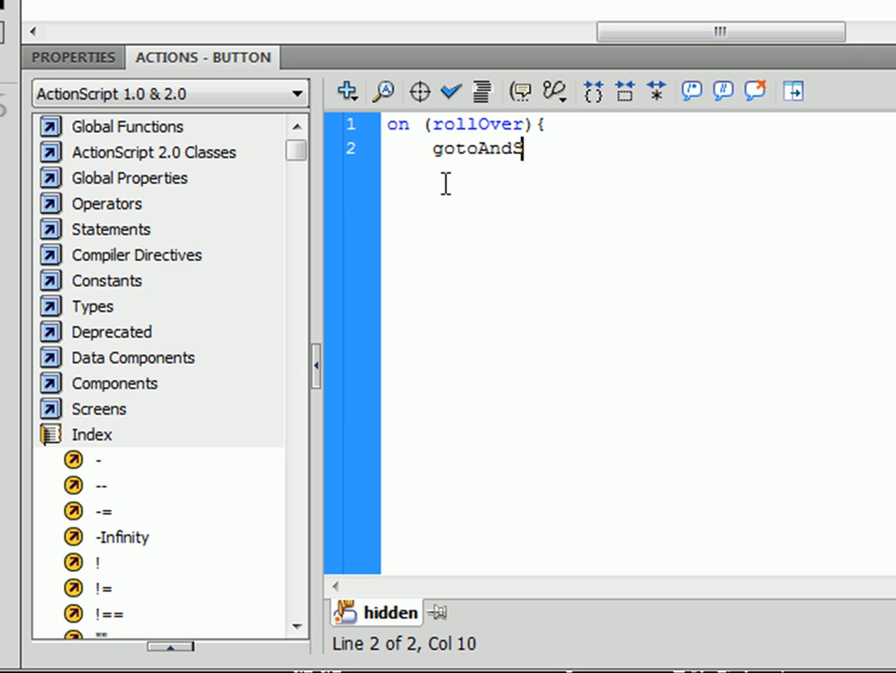
pyautogui.write('top(')
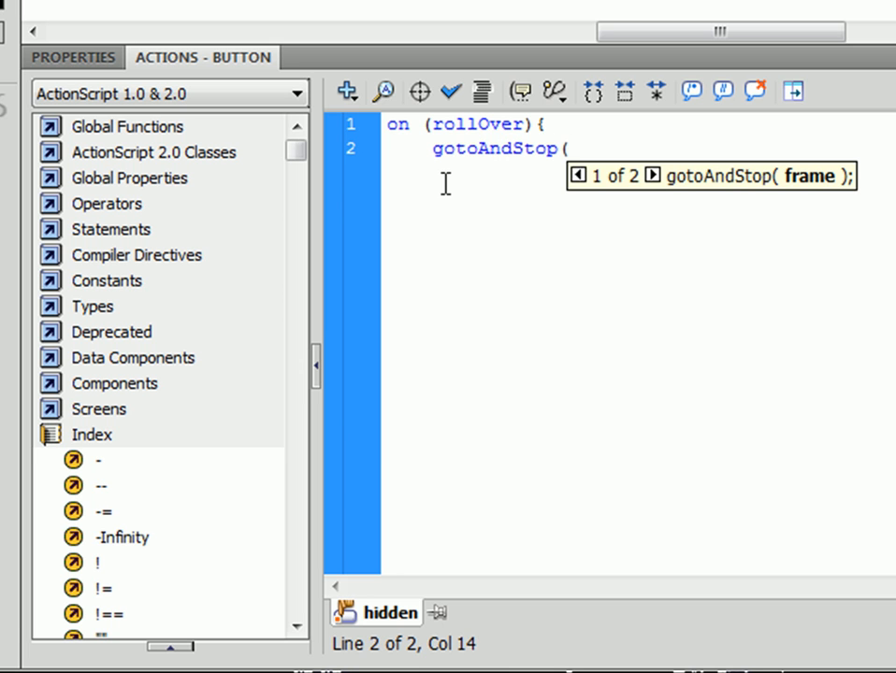
pyautogui.write('"')
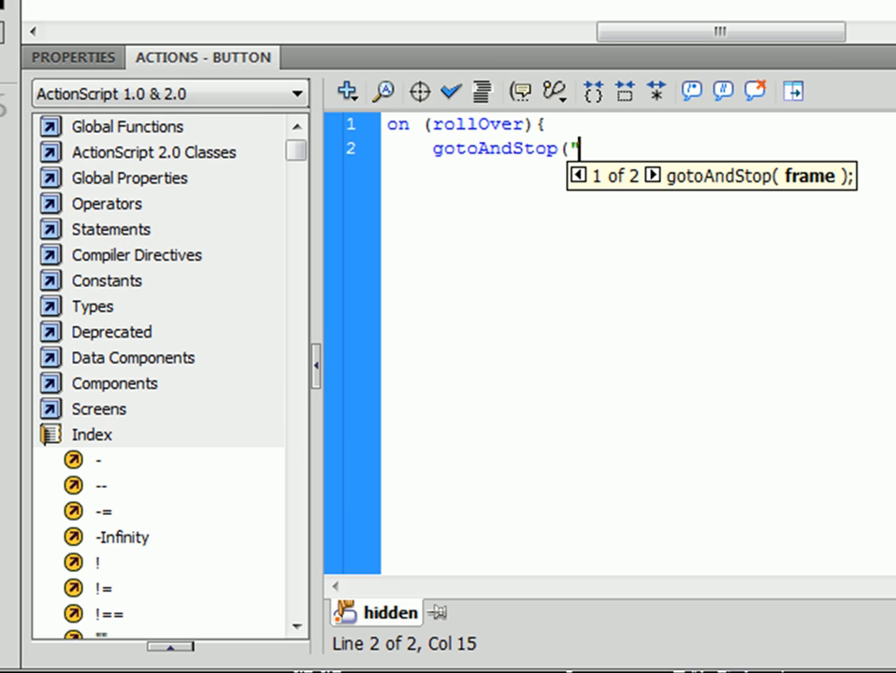
pyautogui.write('S')
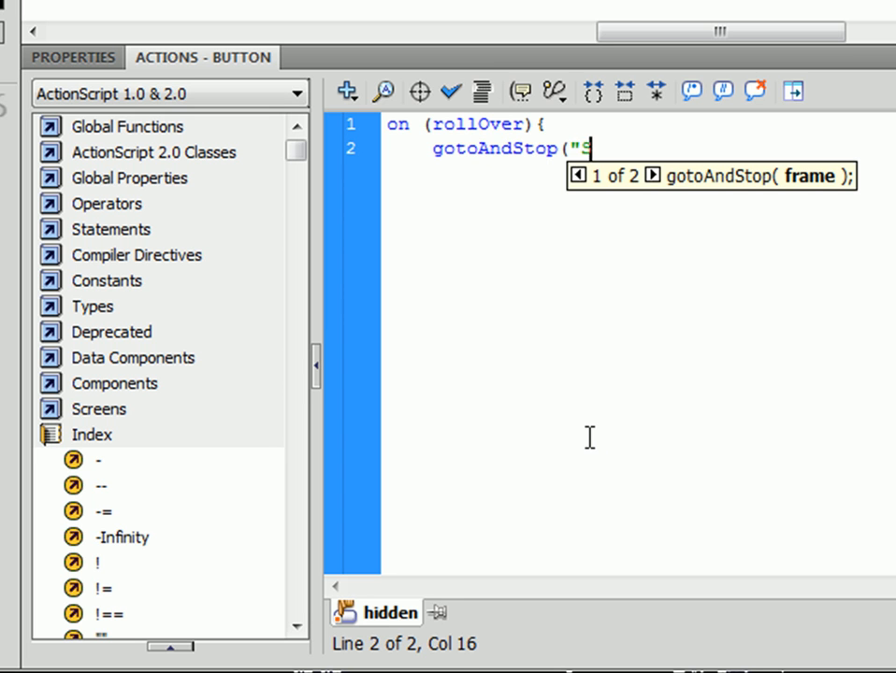
pyautogui.write('ecret')
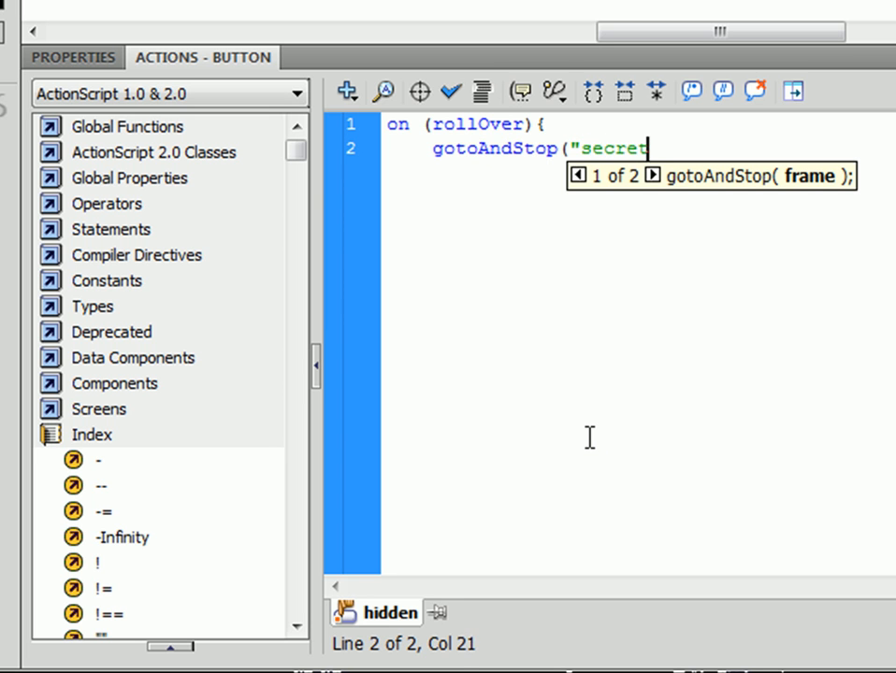
pyautogui.write('")')
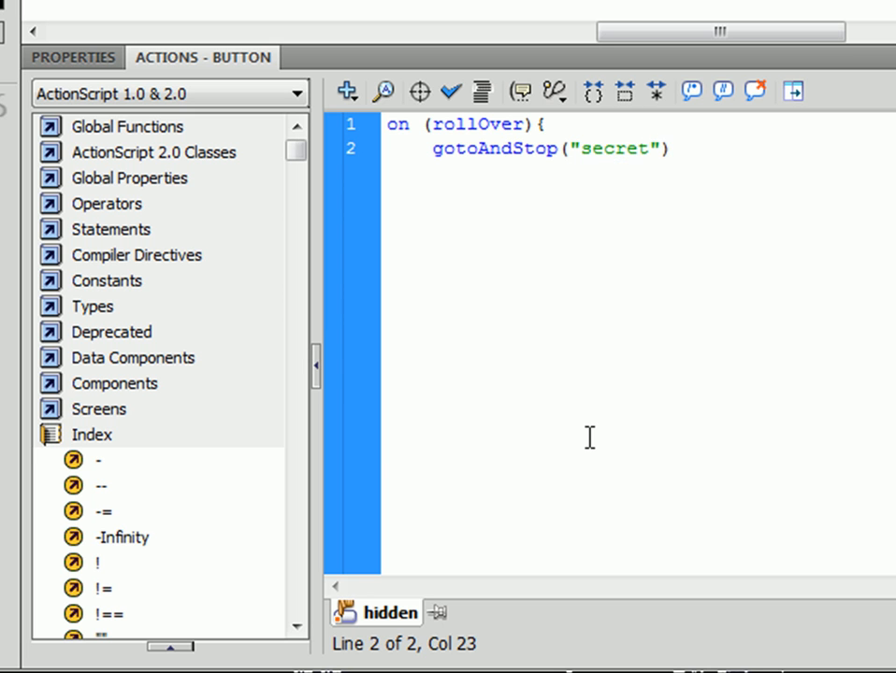
pyautogui.write(';')
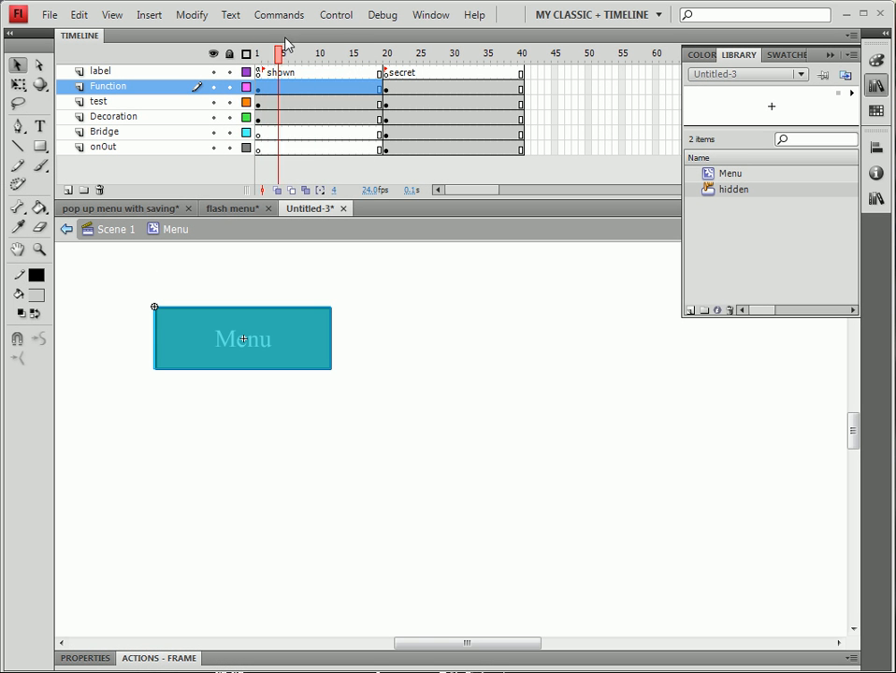
# Exit the Menu symbol back to Scene 1
pyautogui.click(258, 53)
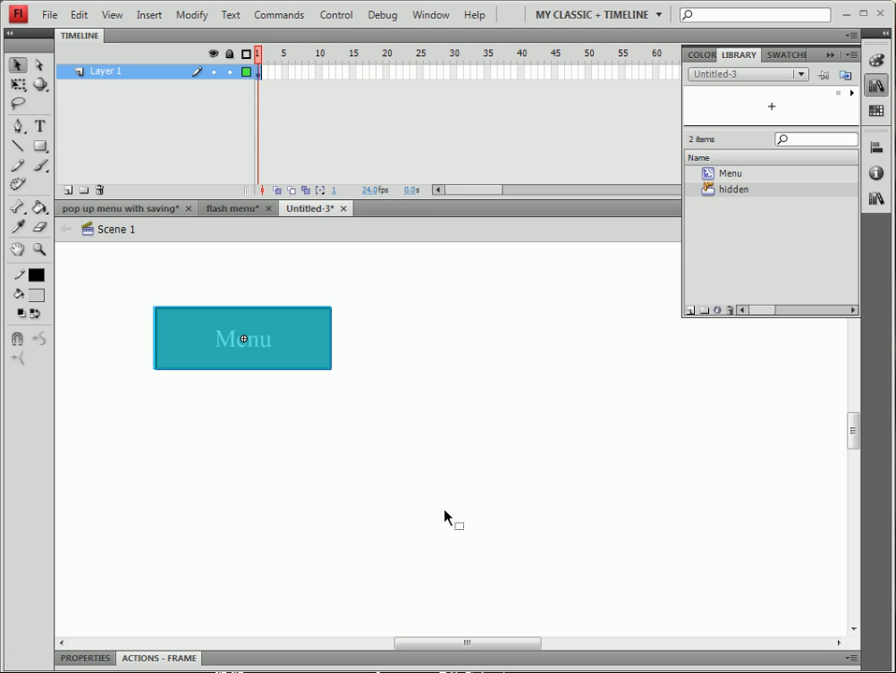
pyautogui.moveTo(53, 283)
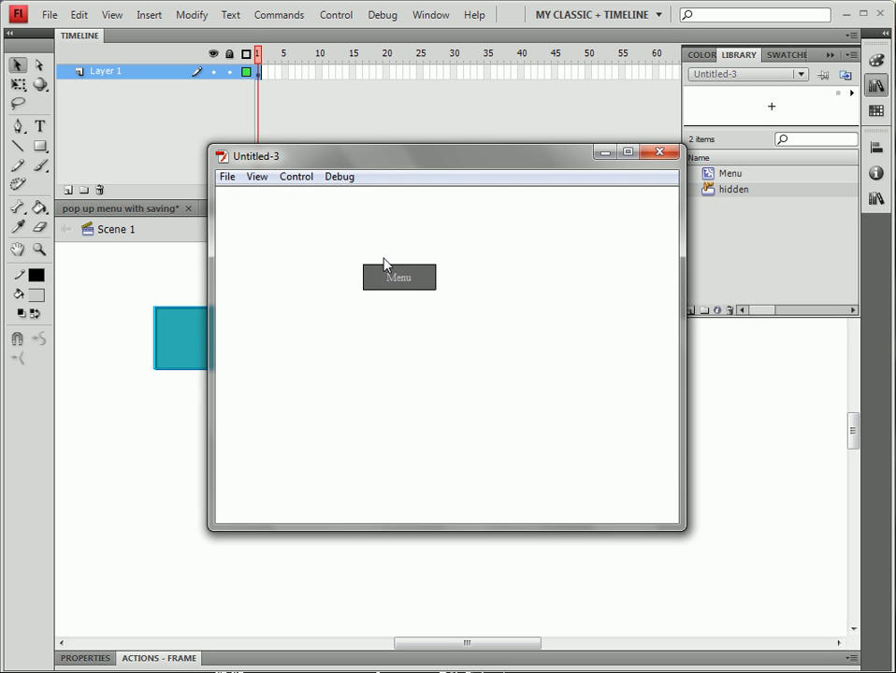
# In the test movie, roll over Menu twice to check Options 1–4 appear and close
pyautogui.click(399, 277)
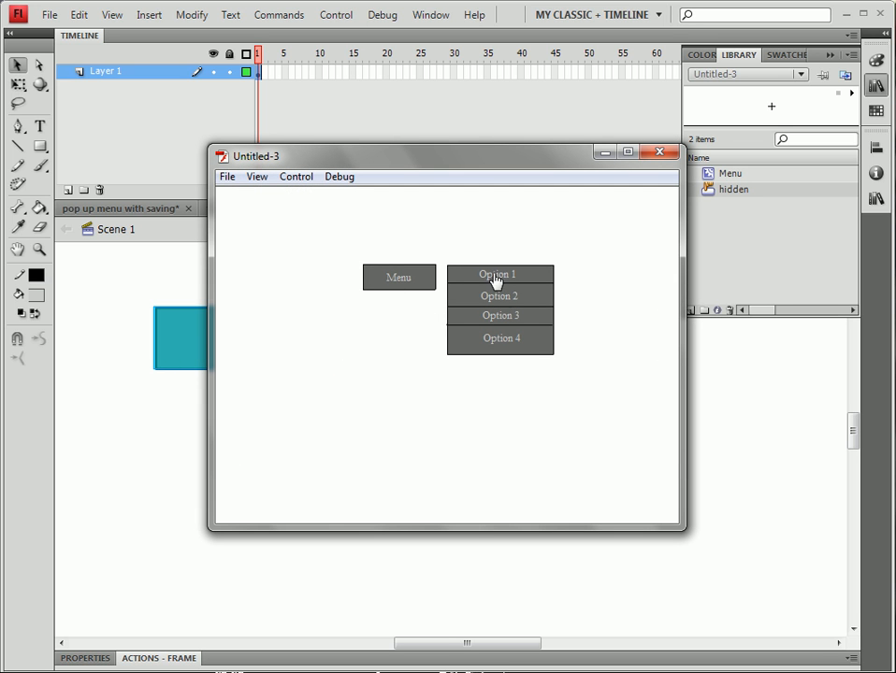
pyautogui.moveTo(454, 282)
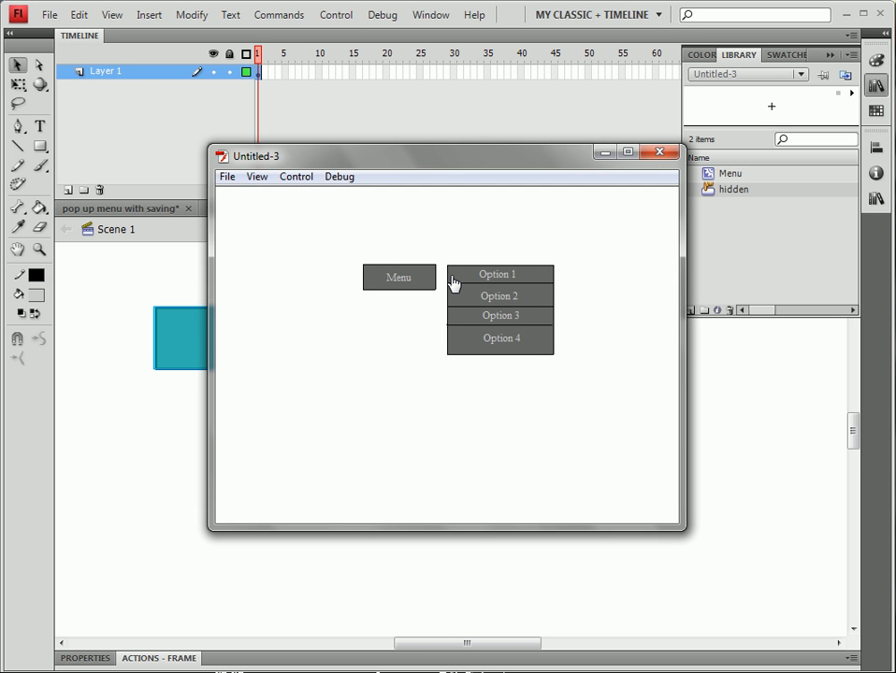
pyautogui.moveTo(447, 283)
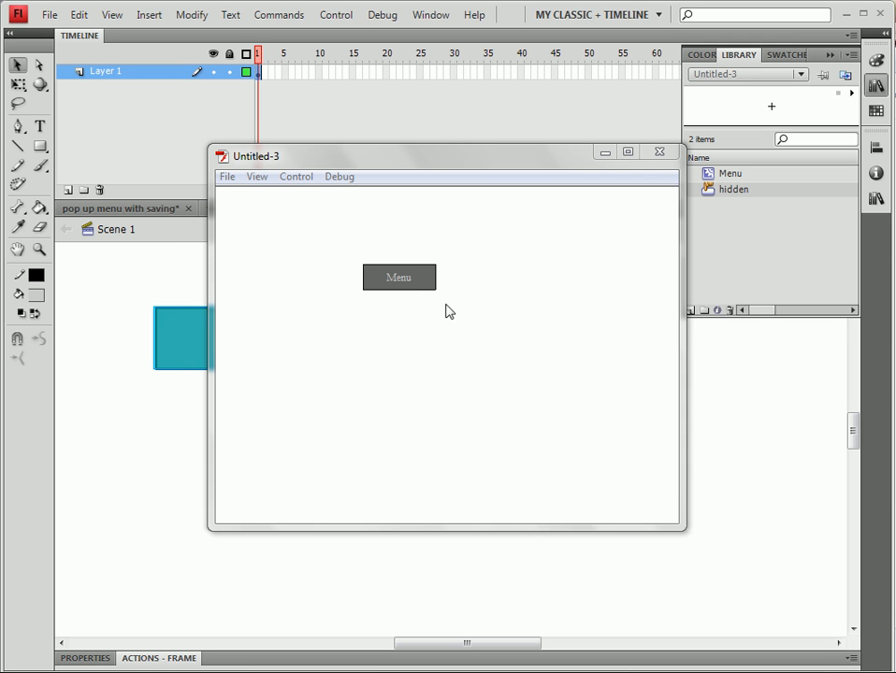
pyautogui.click(398, 277)
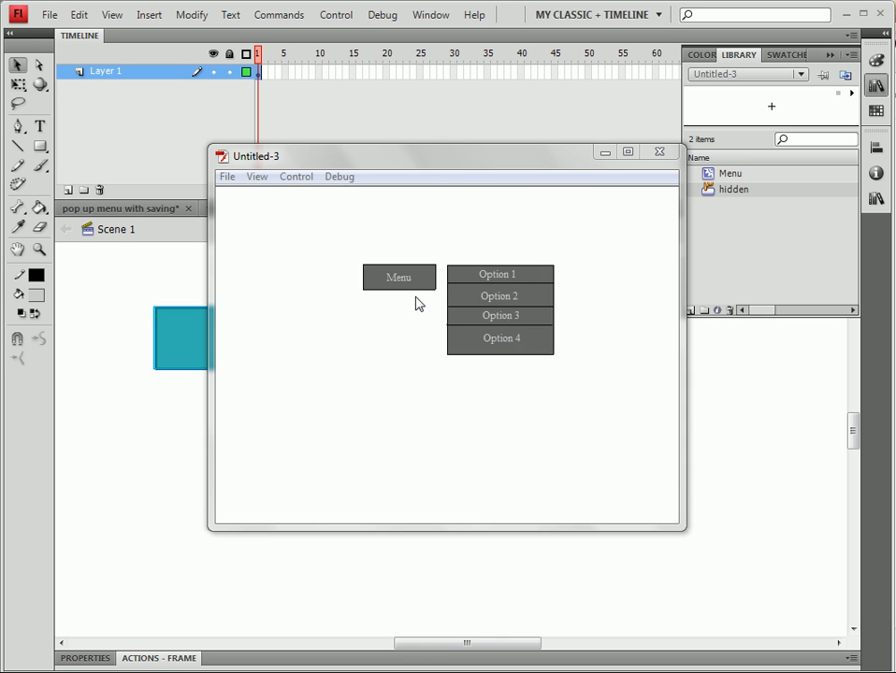
pyautogui.moveTo(465, 291)
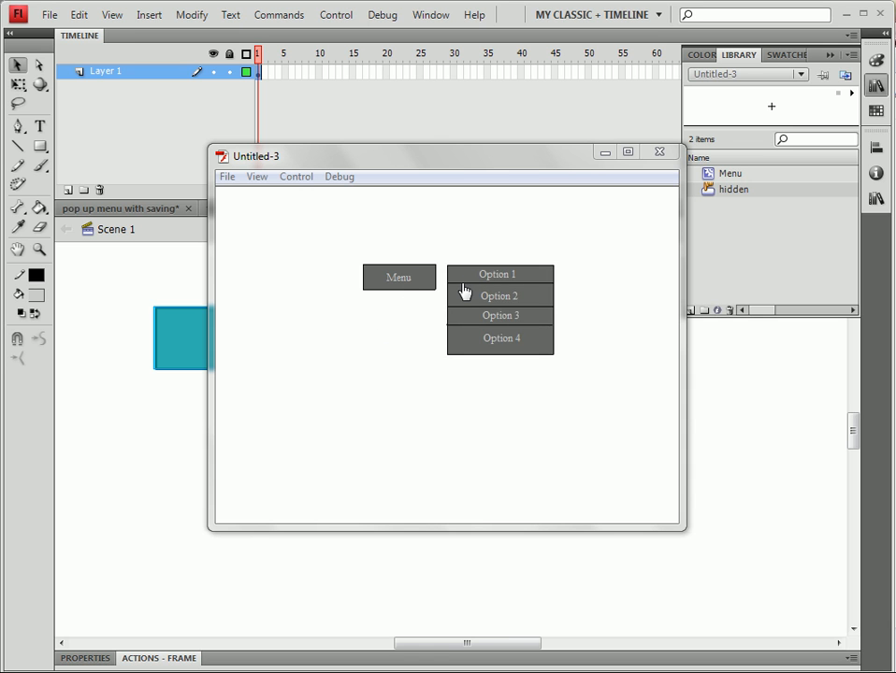